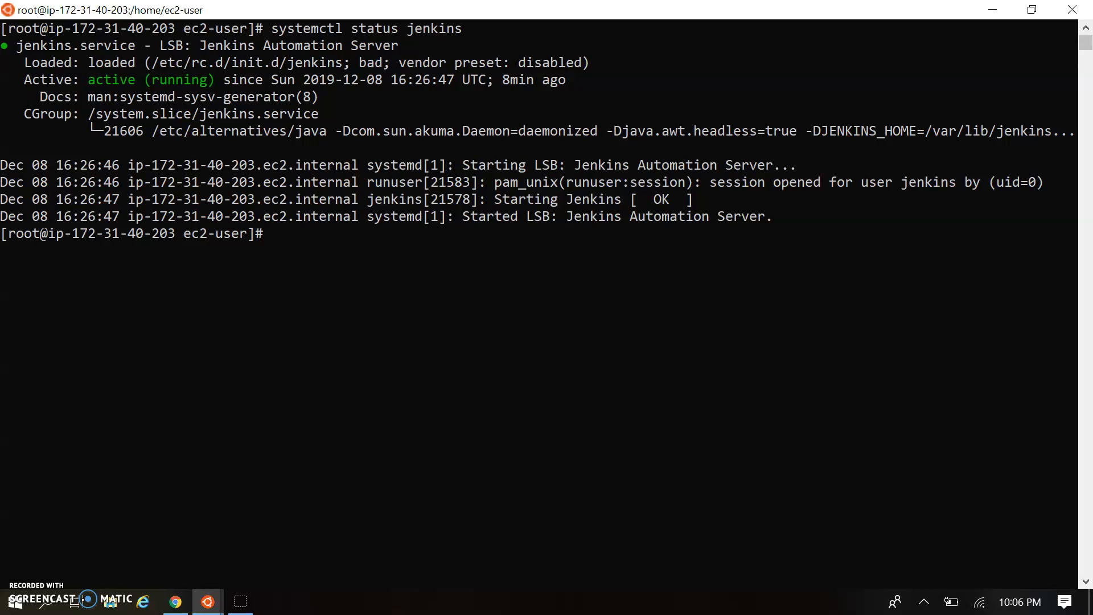
Step: Switch from Windows Terminal to the Chrome window to enter 3.81.162.80:8080
key("alt+tab")
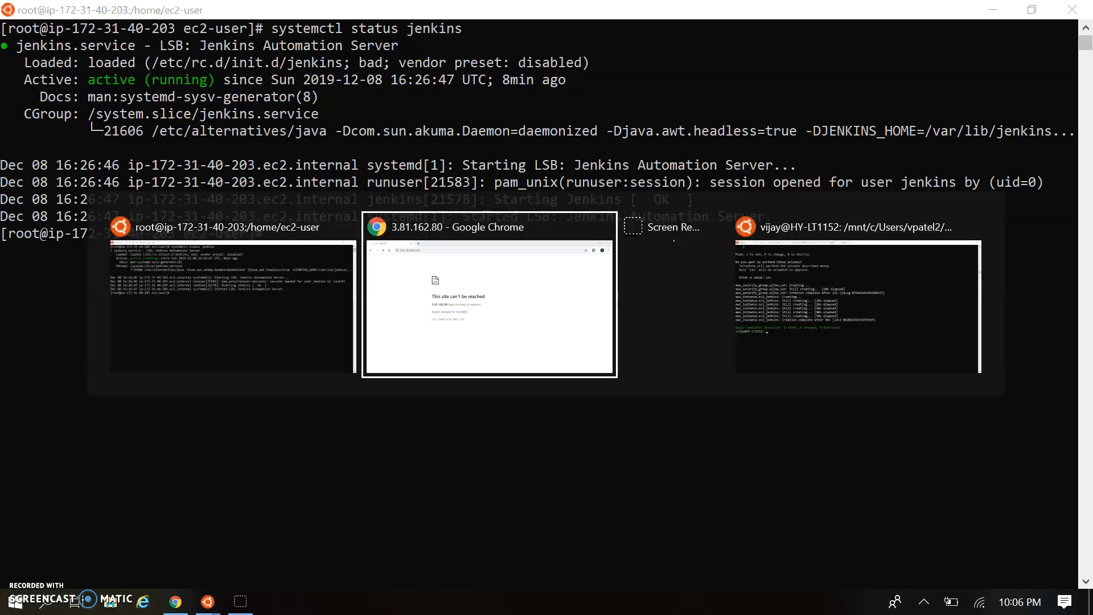
left_click(488, 296)
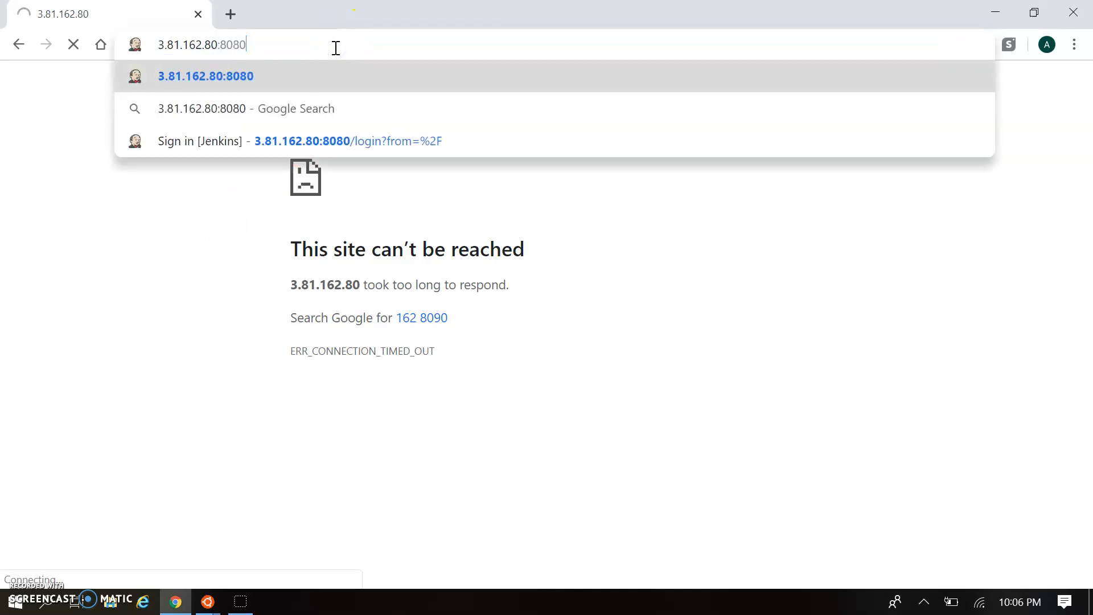
Step: Load the 3.81.162.80:8080 suggestion to reach Jenkins's Unlock page
left_click(302, 141)
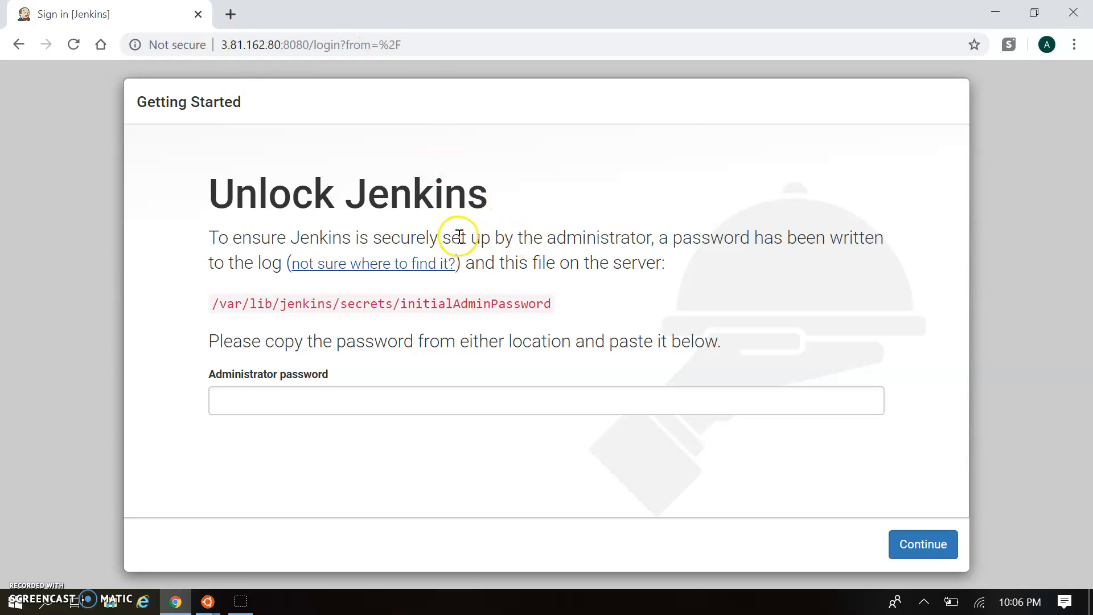
mouse_move(713, 246)
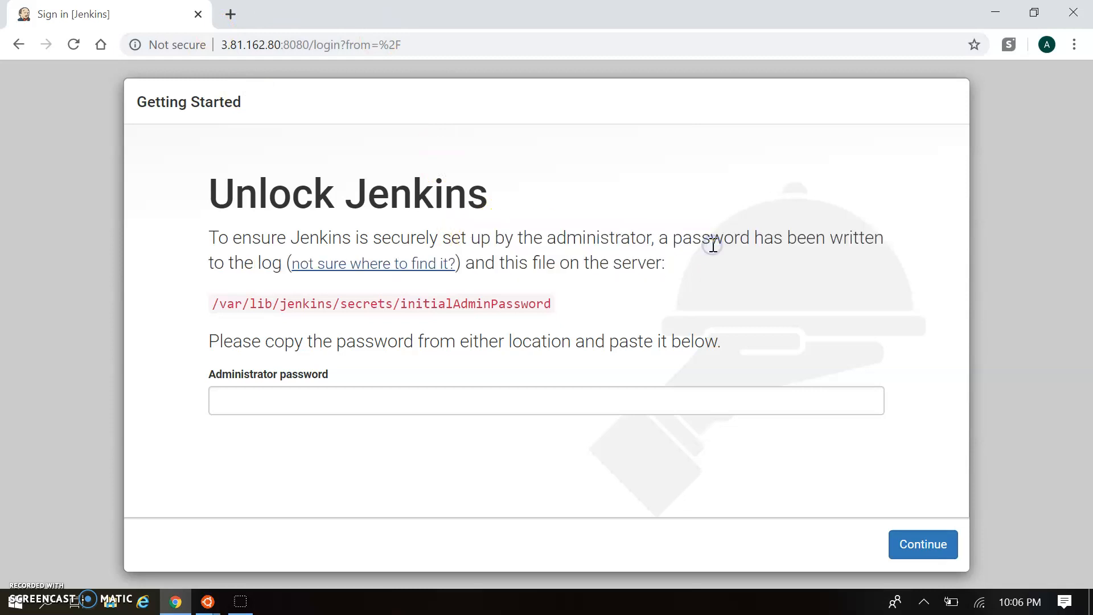
mouse_move(240, 302)
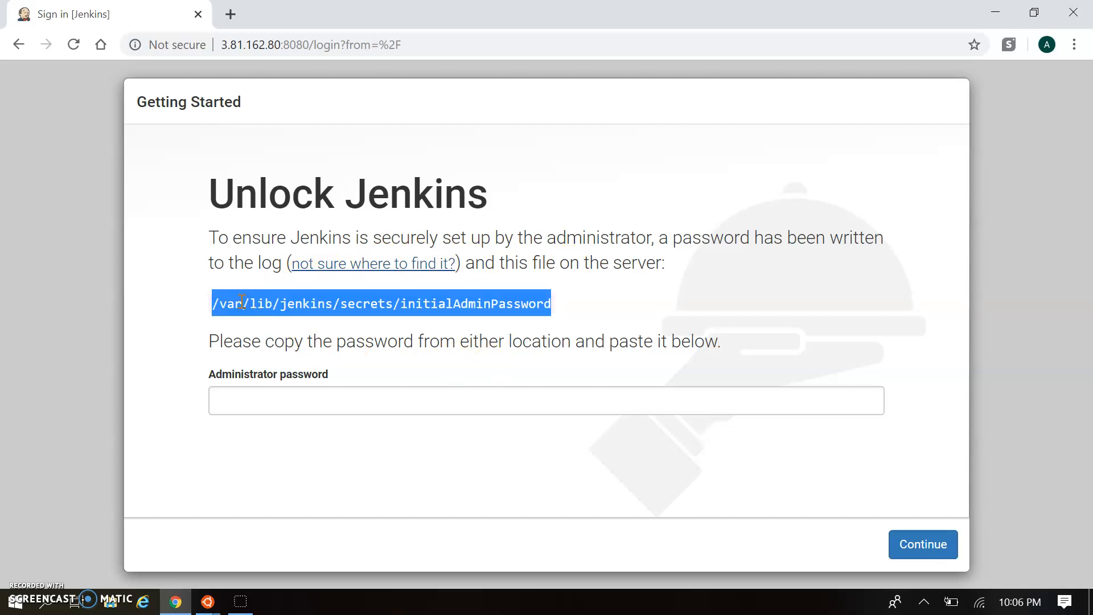
mouse_move(235, 432)
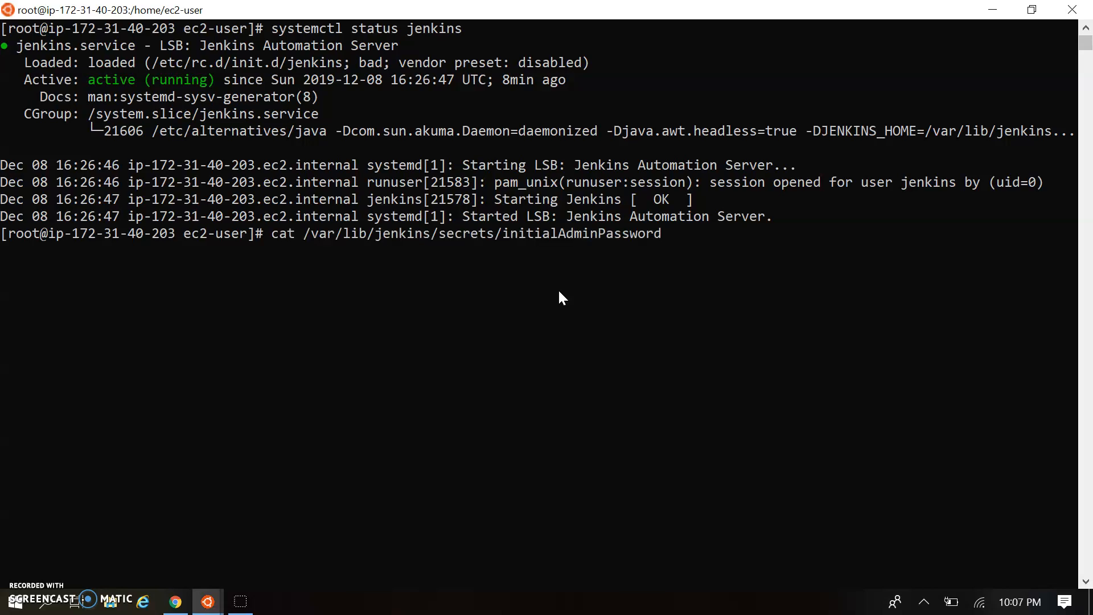
Step: Print initialAdminPassword with cat in the terminal and copy the revealed password
key("Return")
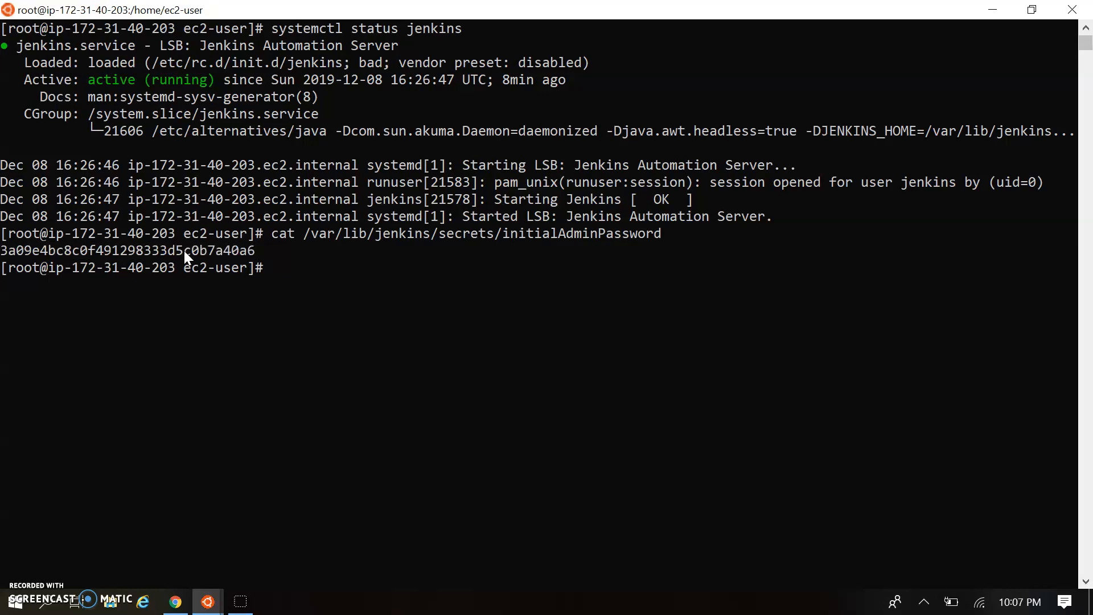
left_click(175, 601)
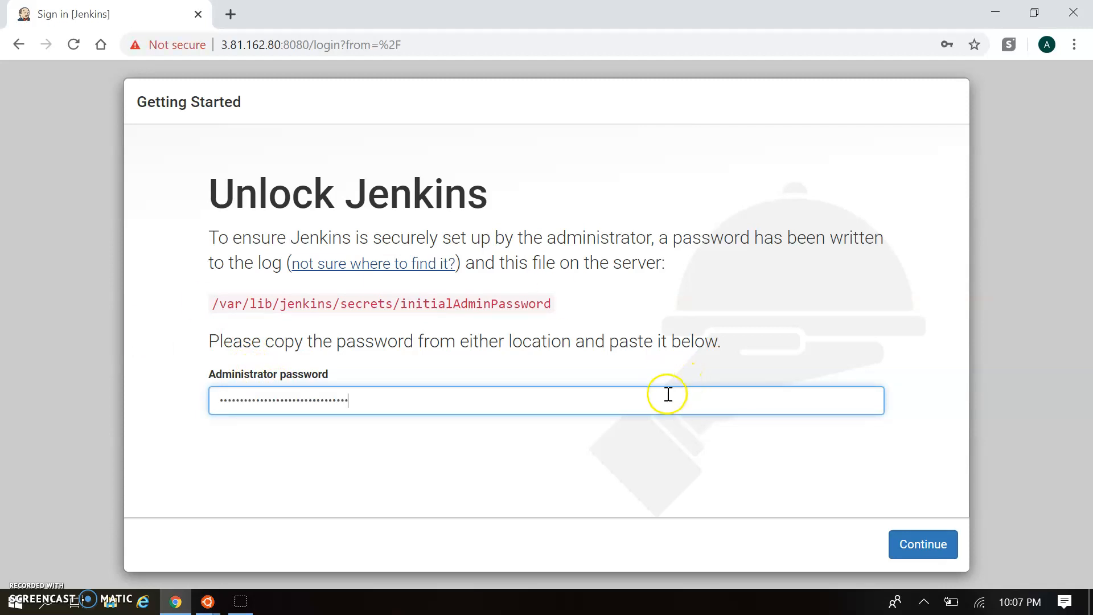
Step: Submit the pasted administrator password with Continue to unlock Jenkins
left_click(922, 544)
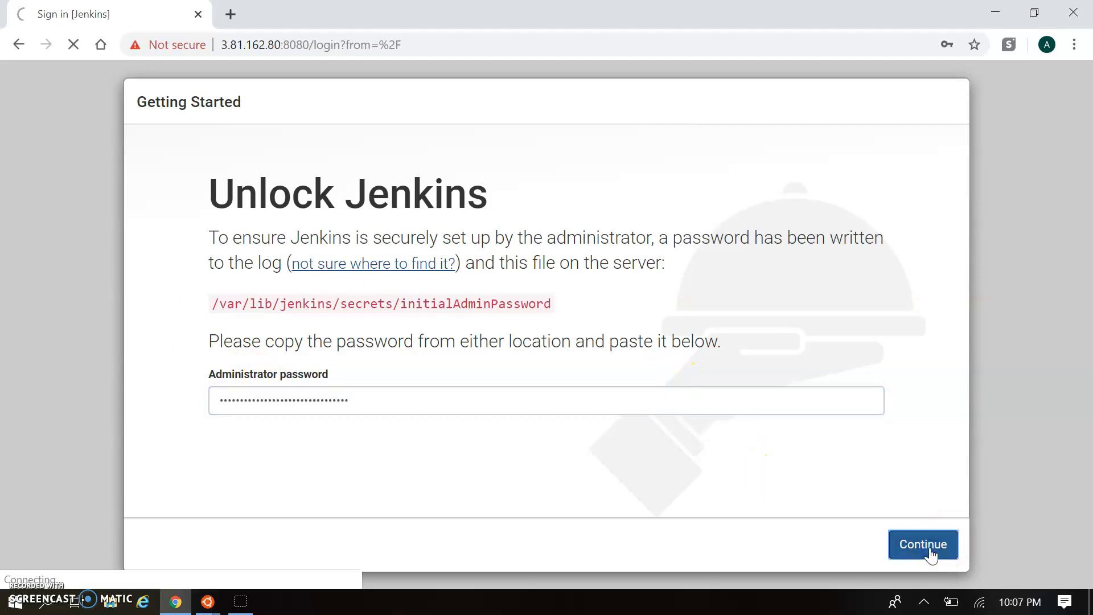
left_click(923, 544)
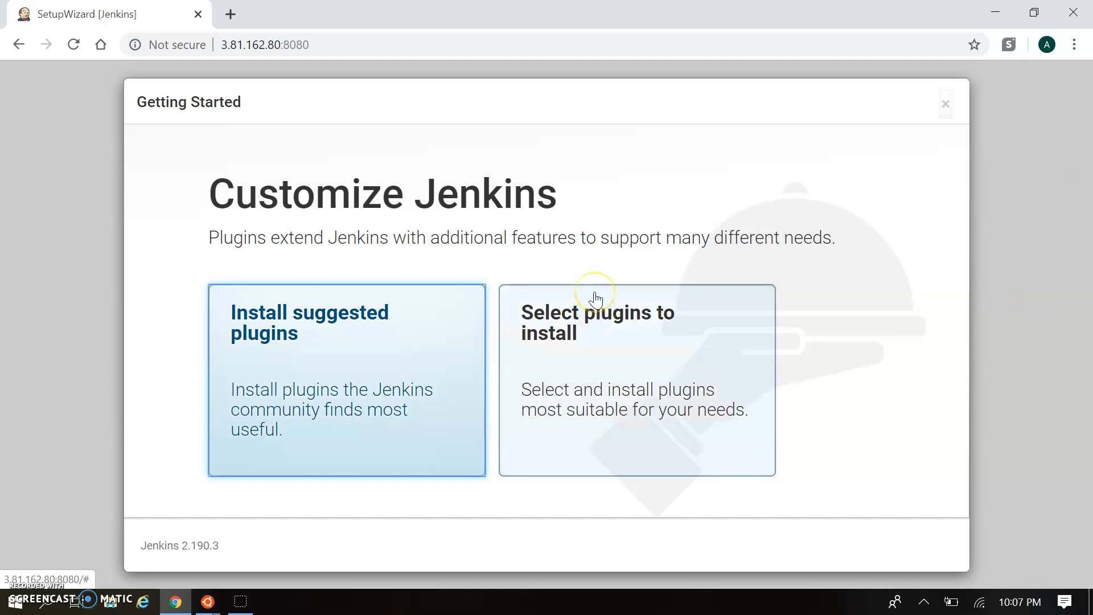
mouse_move(586, 360)
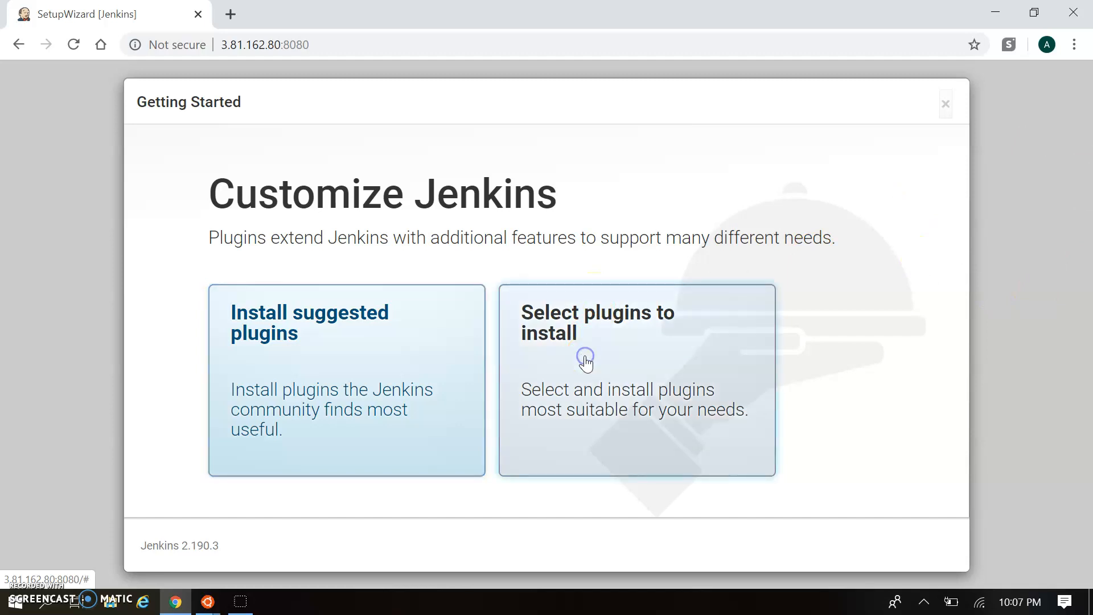
mouse_move(586, 362)
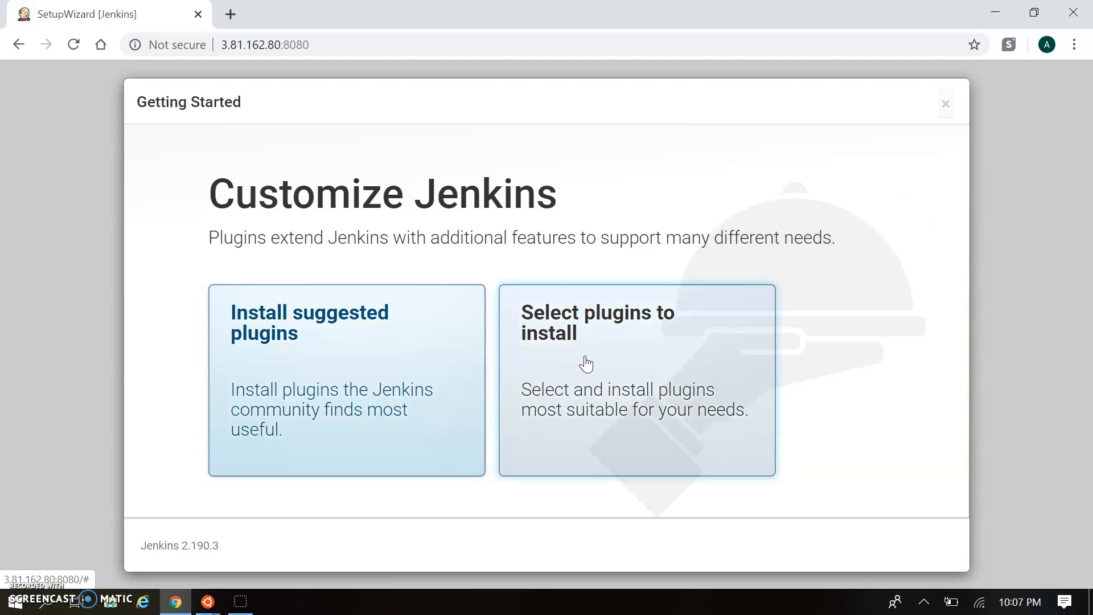
Step: Choose 'Select plugins to install' on the Customize Jenkins screen
left_click(586, 361)
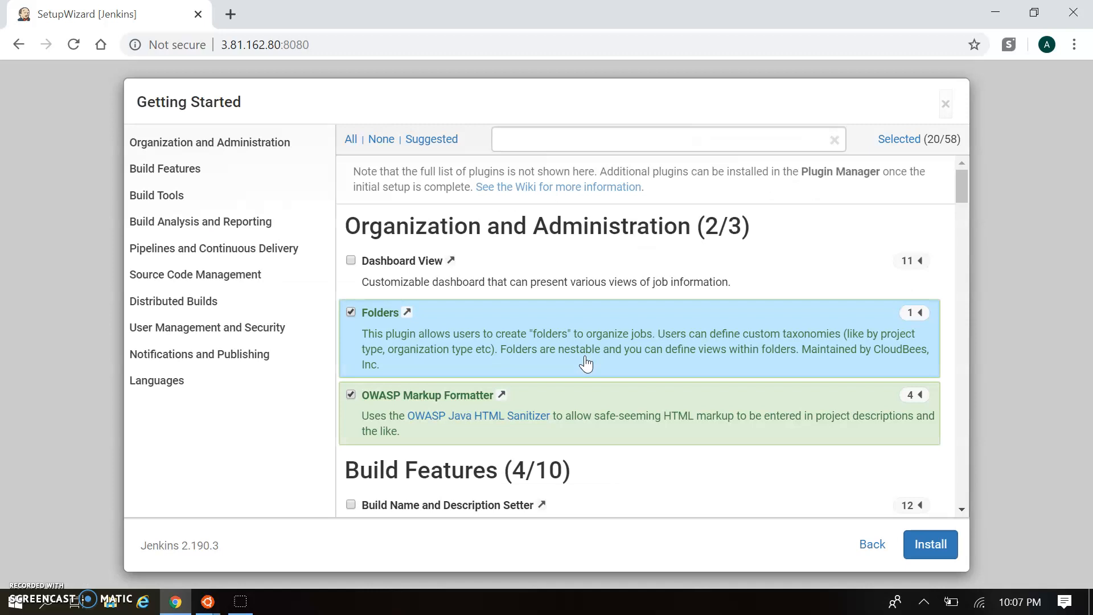
mouse_move(863, 260)
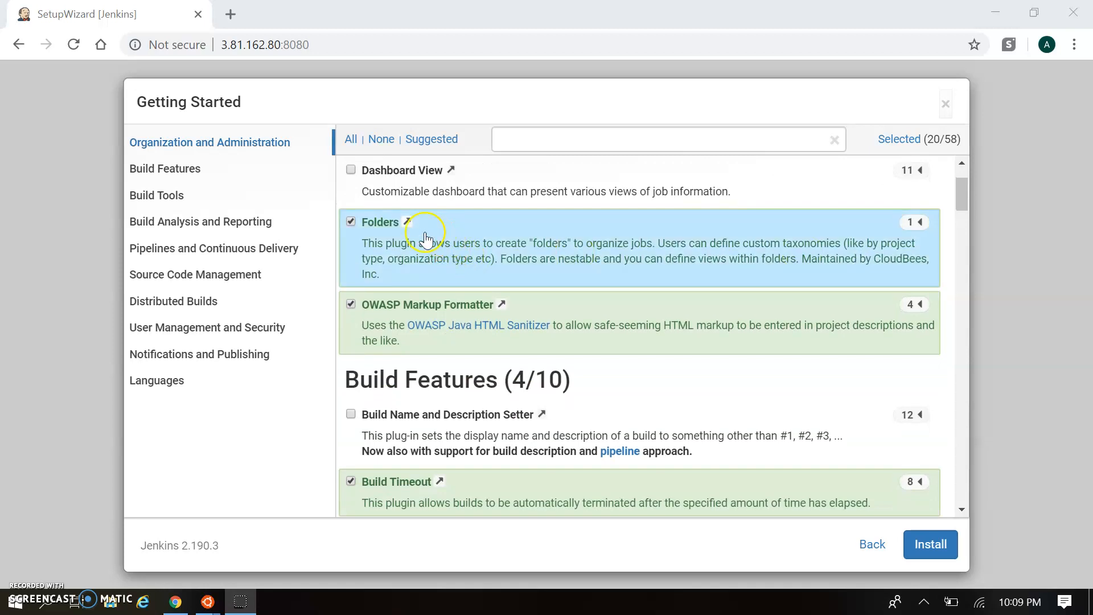
mouse_move(429, 252)
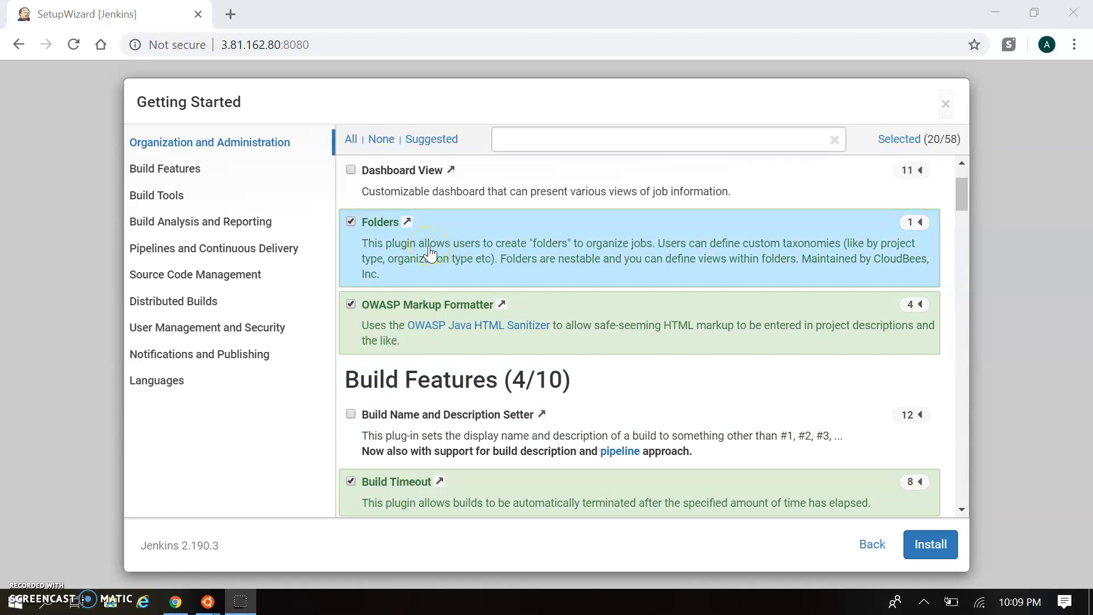
mouse_move(417, 247)
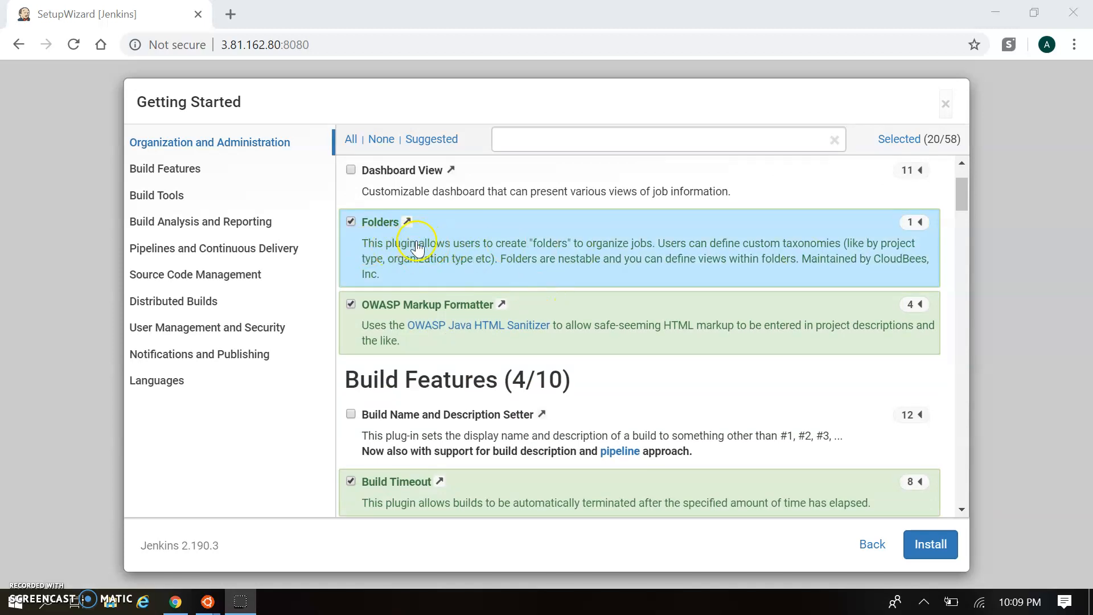
Step: Scroll the plugin list to review the 20 pre-selected plugins through Build Features
scroll("up", 3)
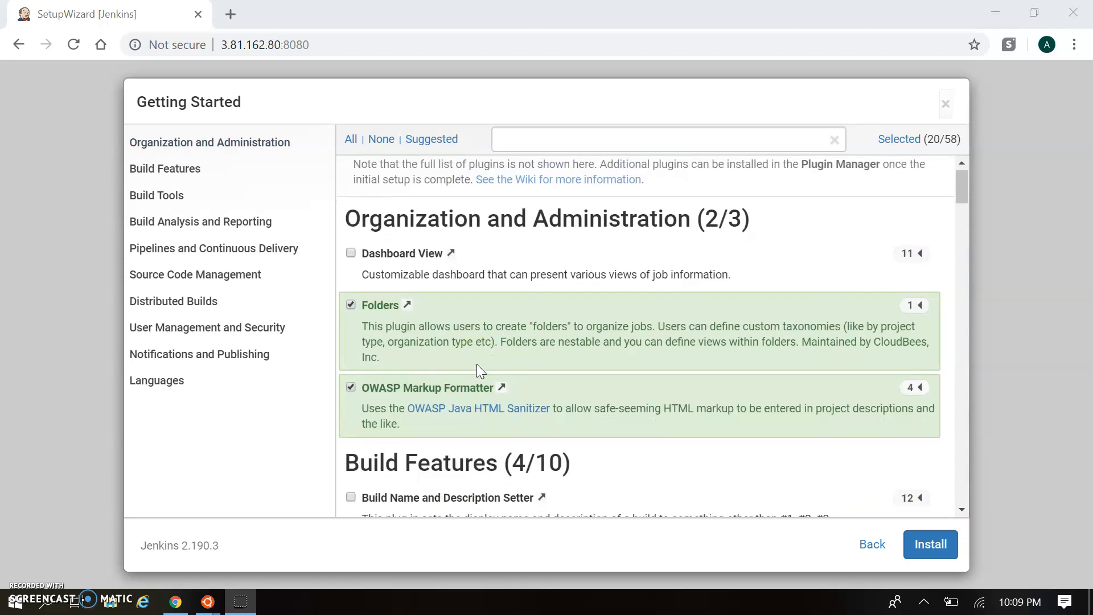
scroll("down", 3)
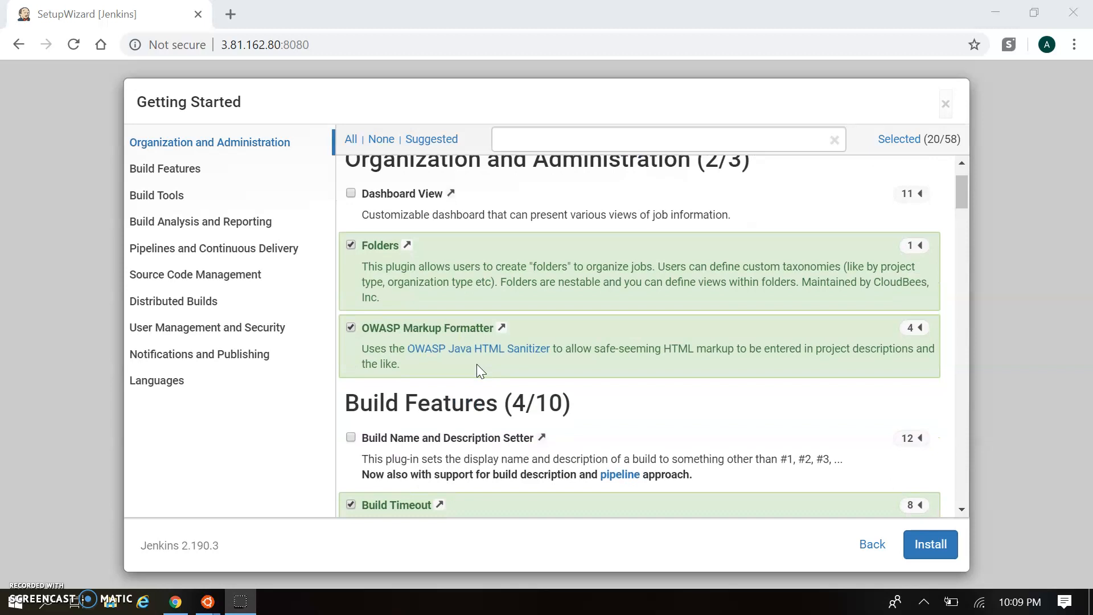
mouse_move(351, 438)
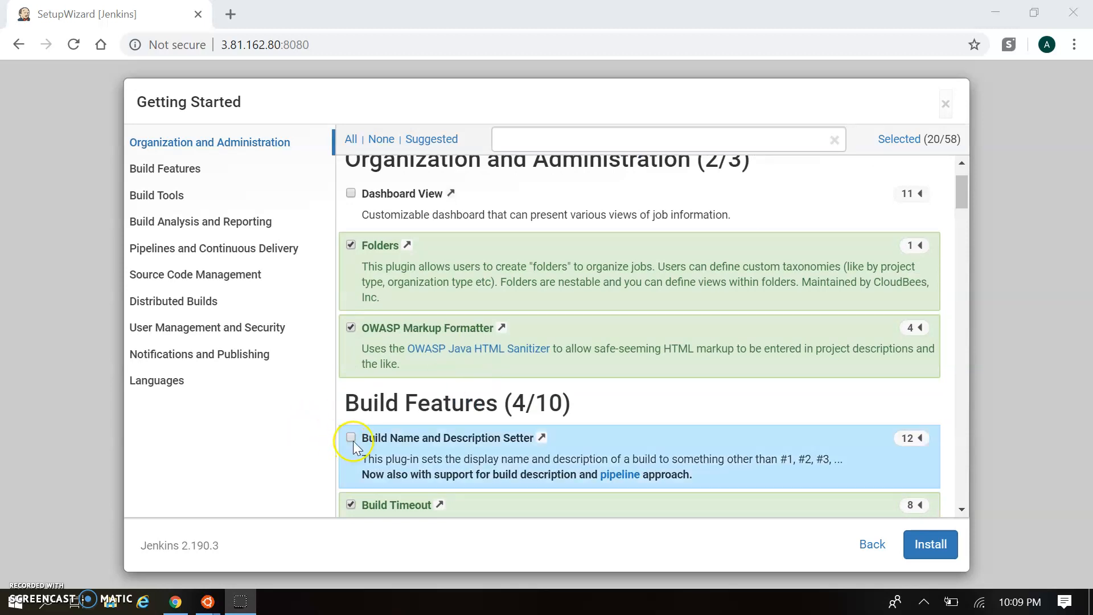
mouse_move(432, 289)
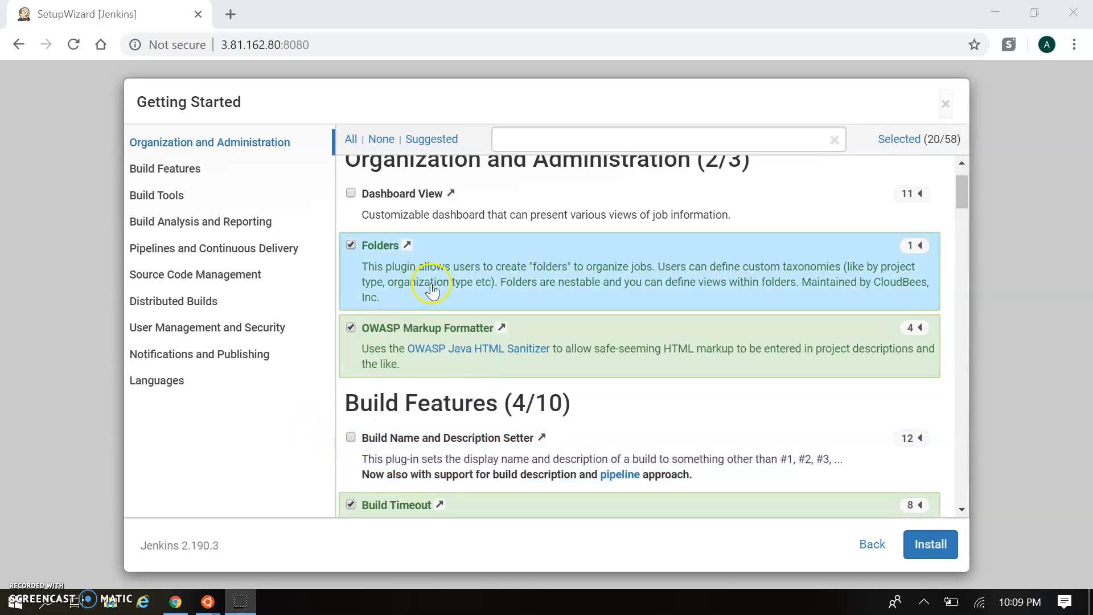
mouse_move(463, 343)
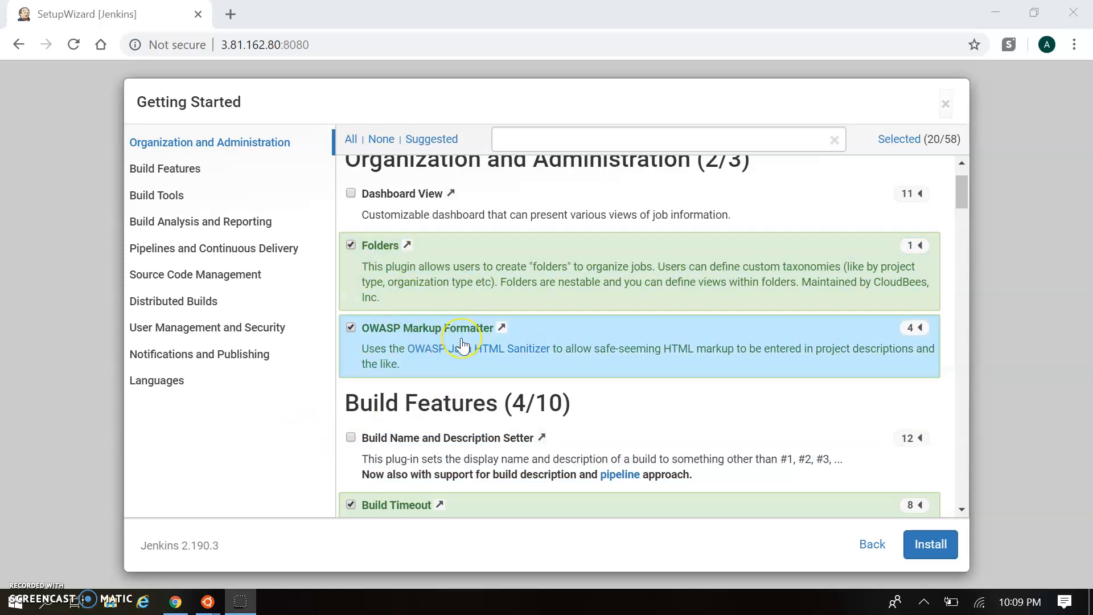
scroll("down", 3)
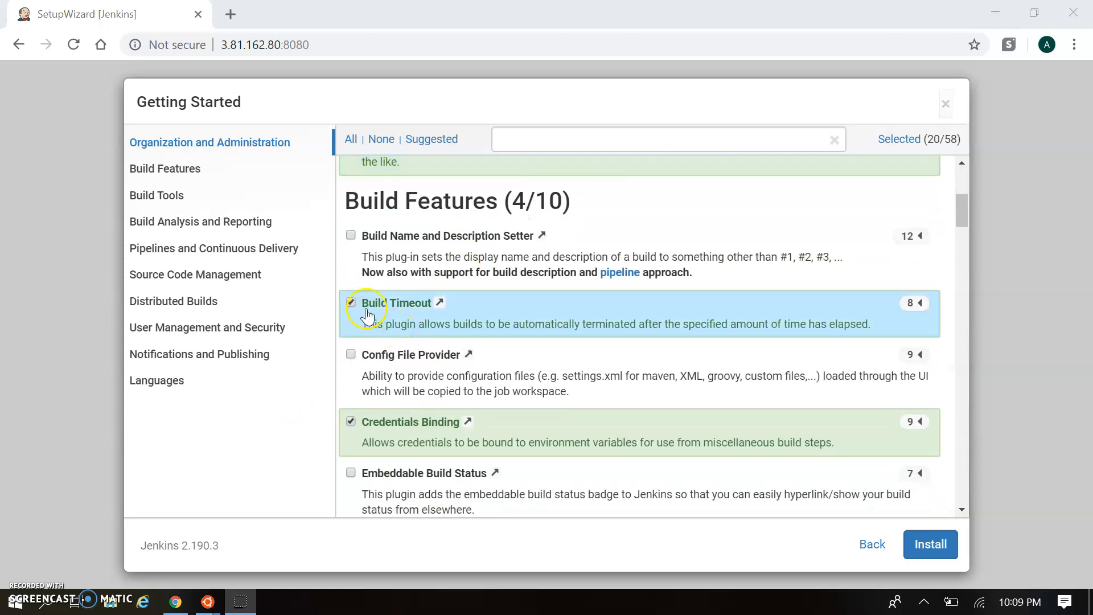
scroll("down", 3)
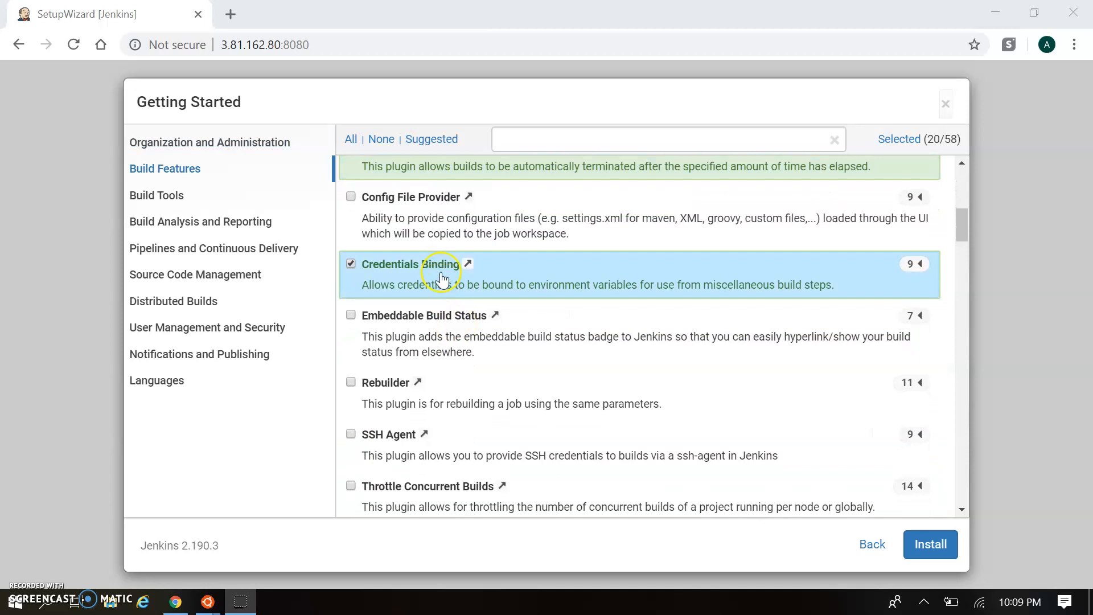
scroll("down", 3)
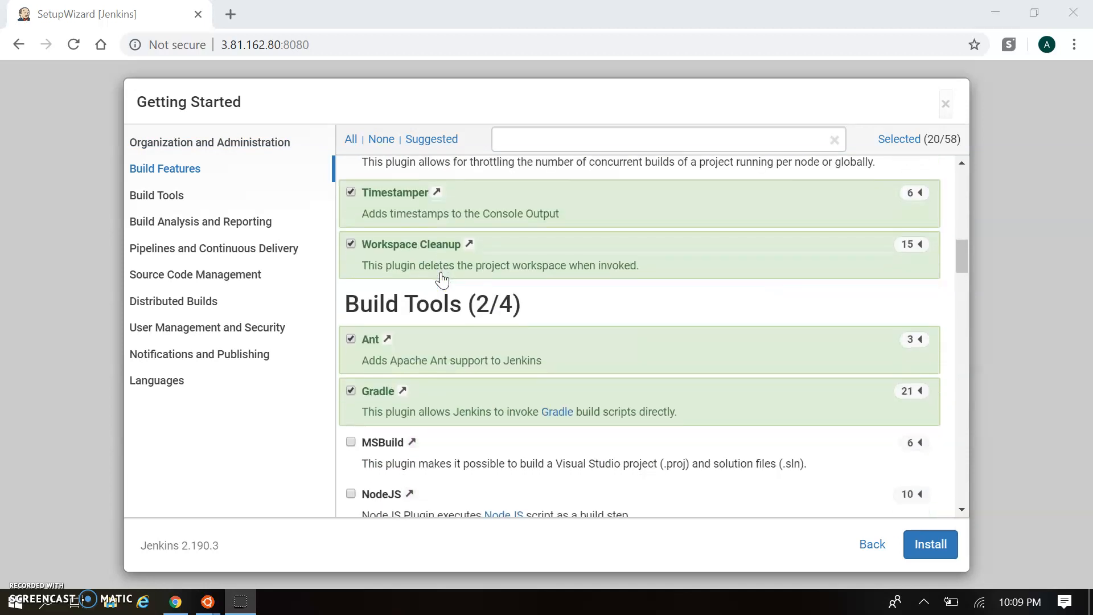
mouse_move(403, 332)
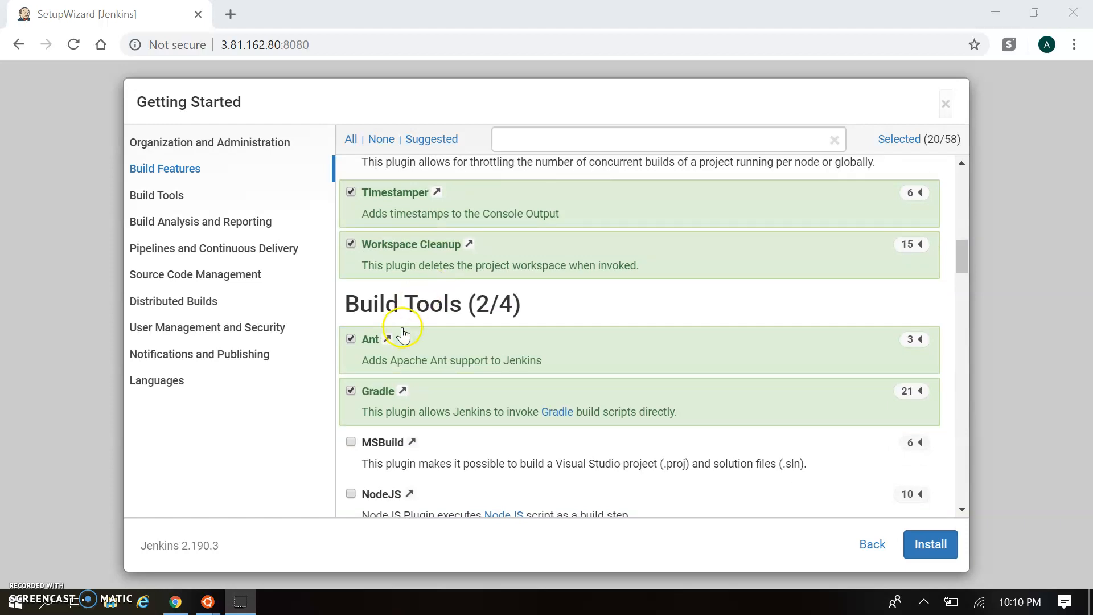
mouse_move(432, 305)
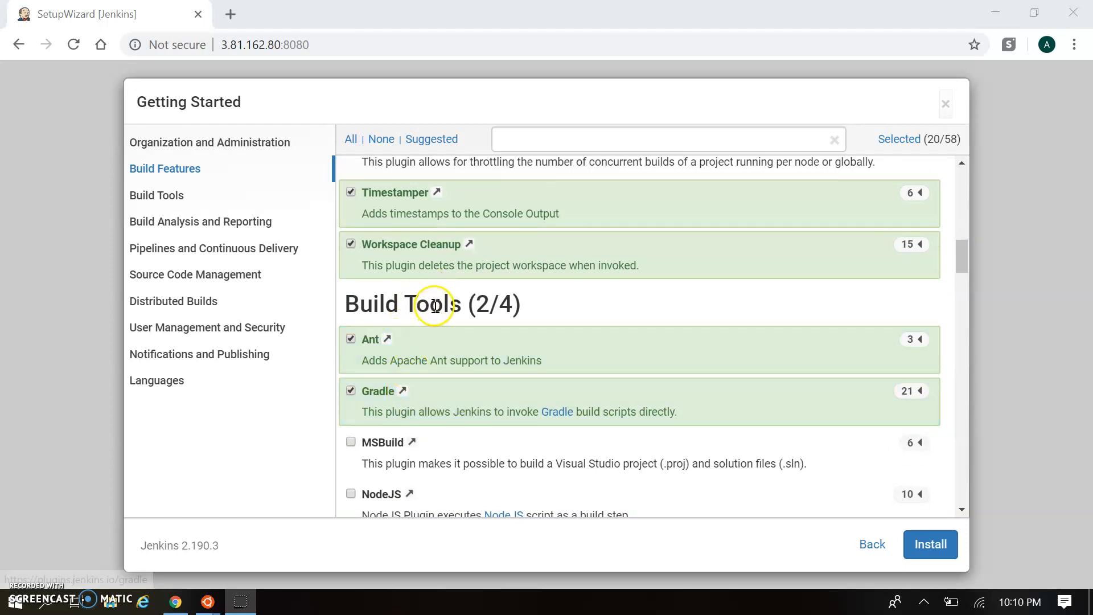
scroll("up", 3)
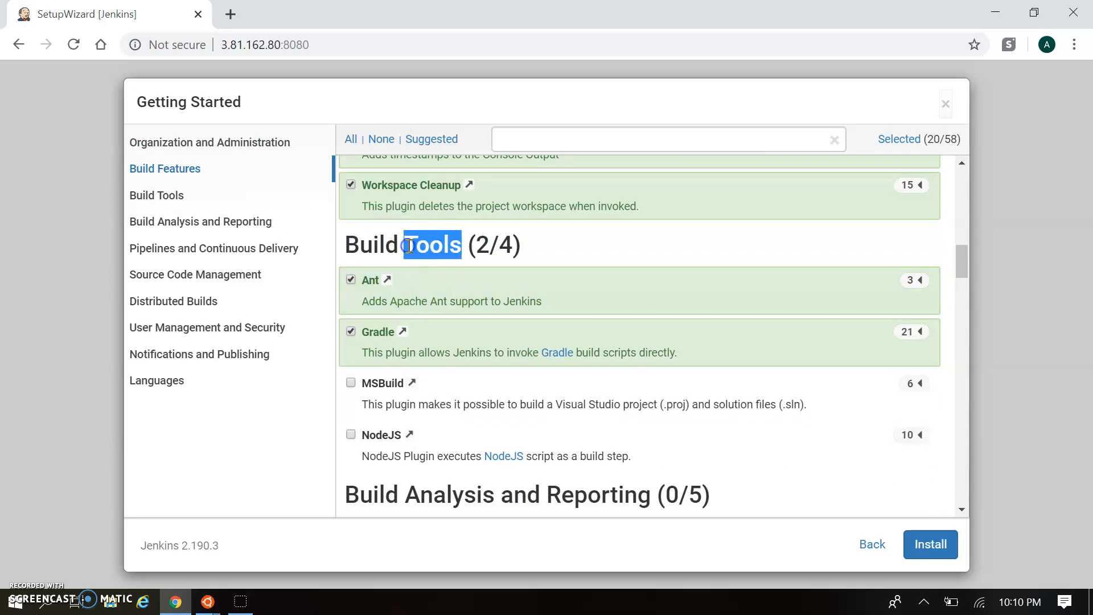
scroll("down", 3)
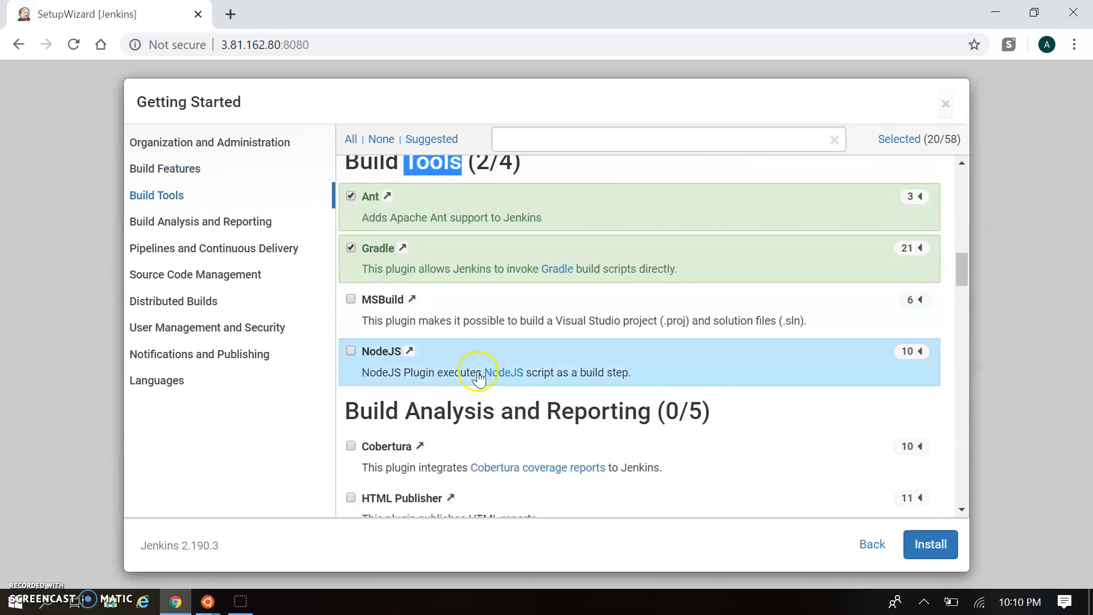
left_click(351, 351)
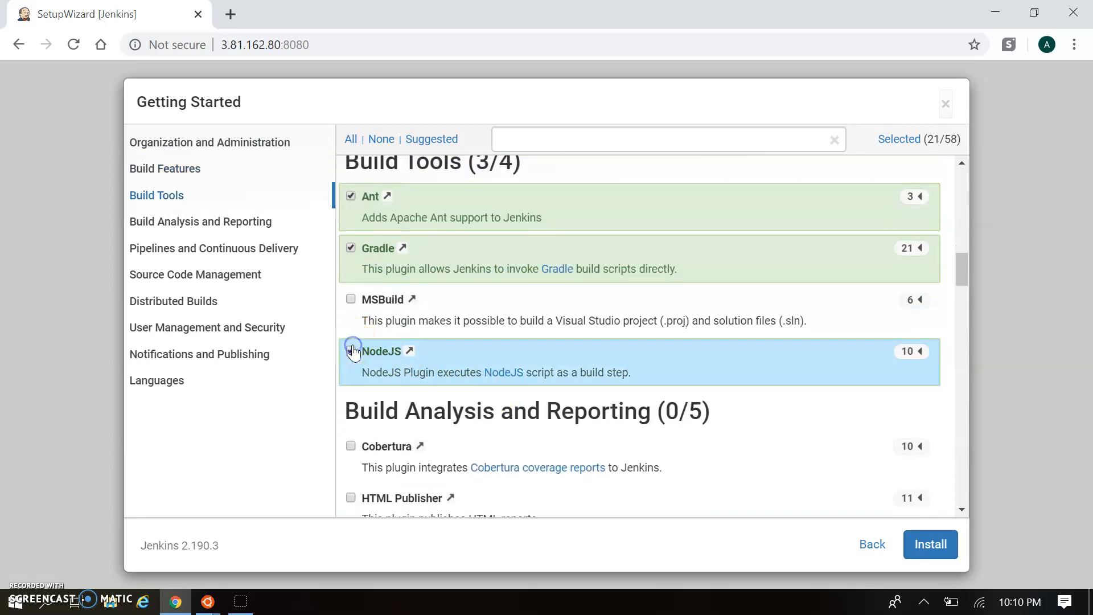
left_click(351, 350)
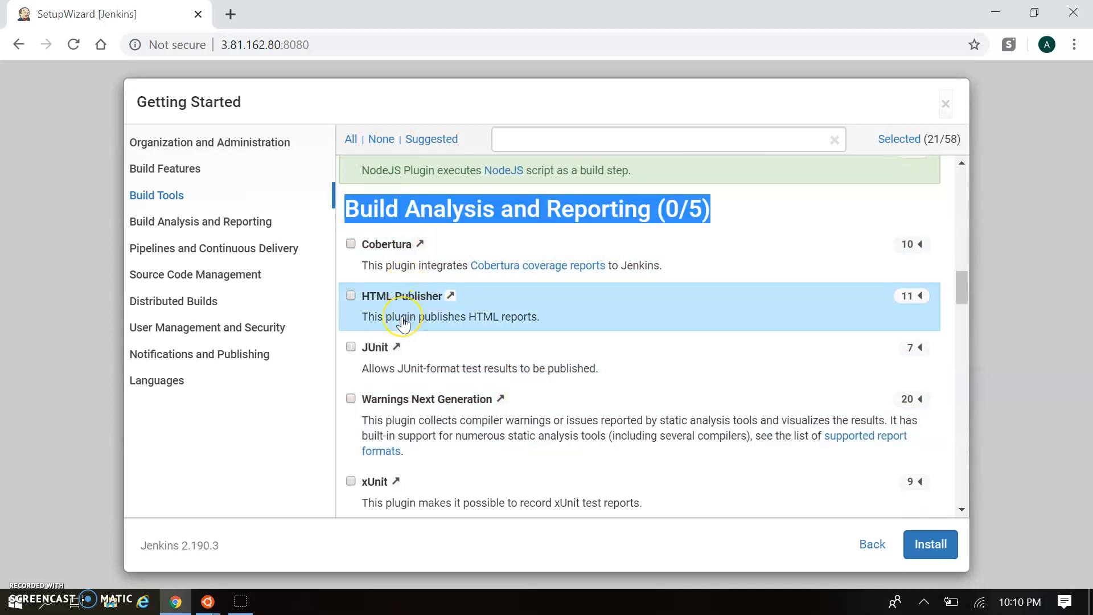
scroll("down", 3)
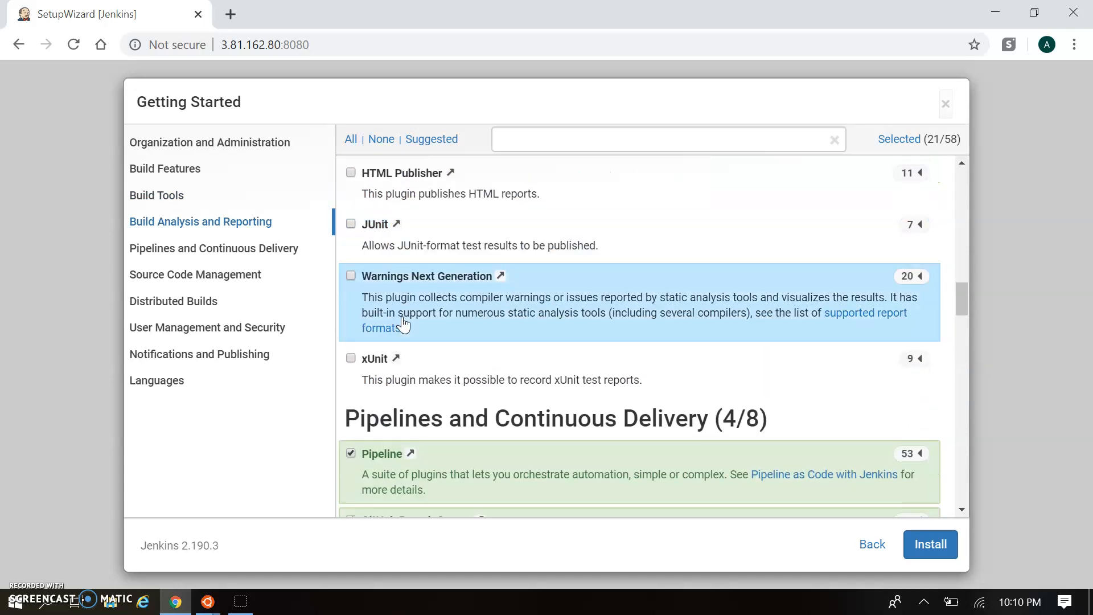
scroll("down", 3)
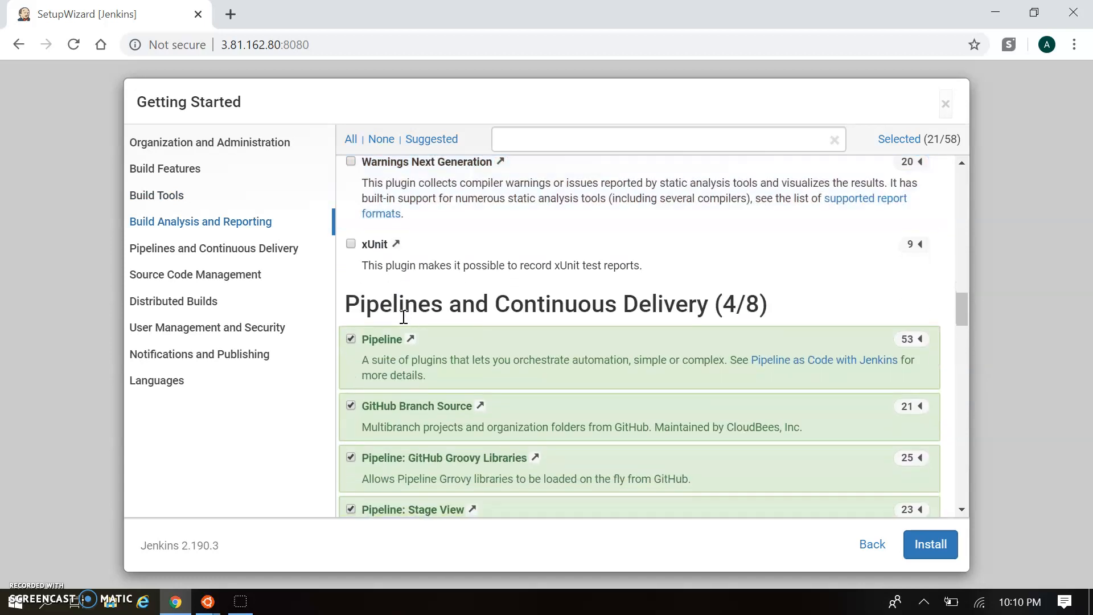
scroll("down", 3)
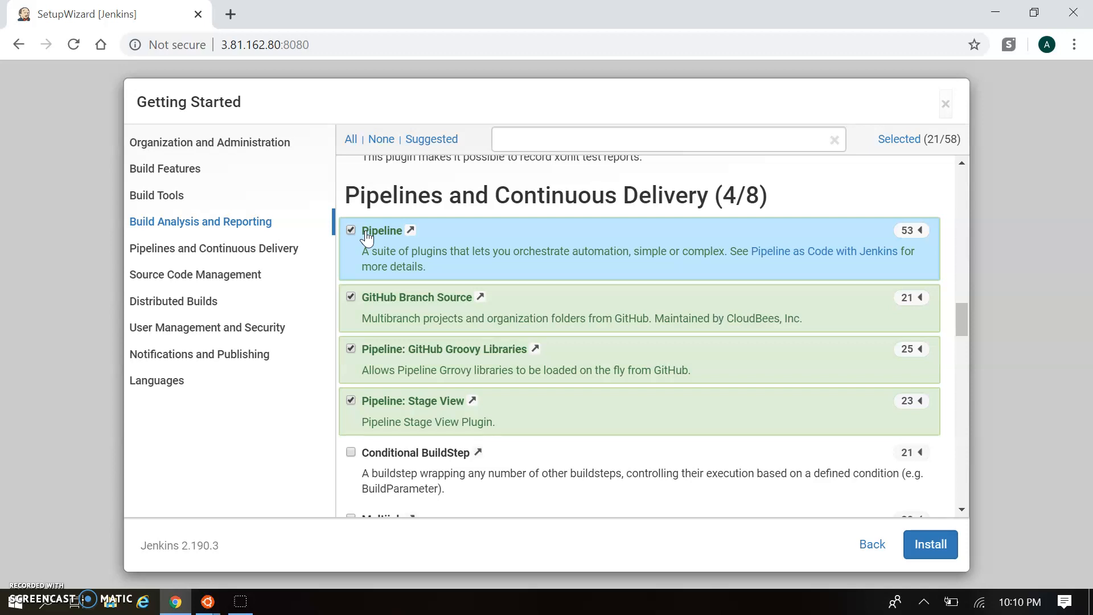
mouse_move(534, 308)
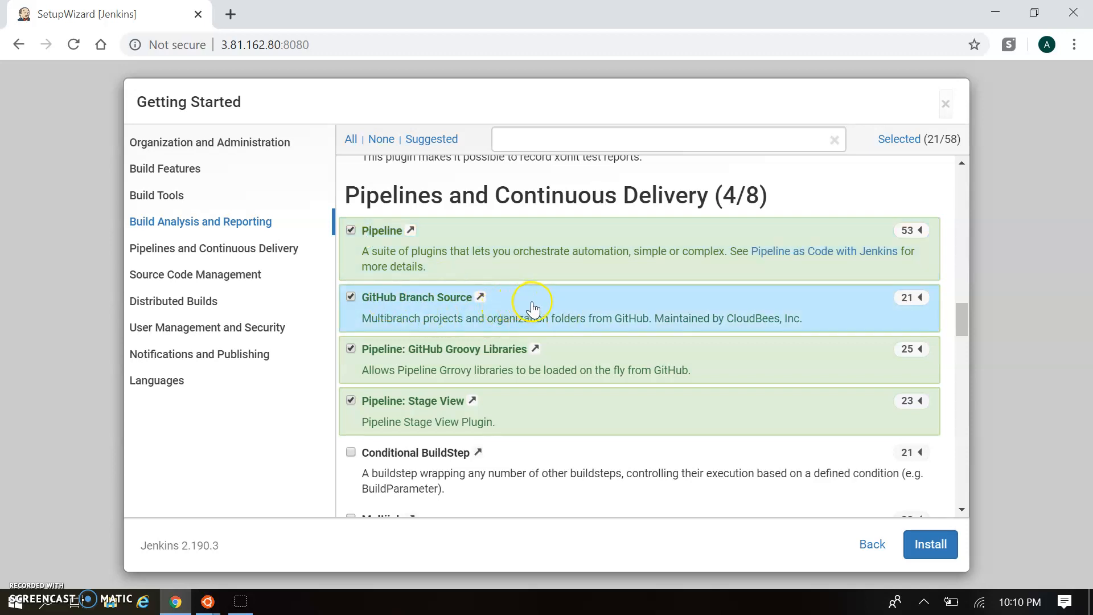
mouse_move(494, 376)
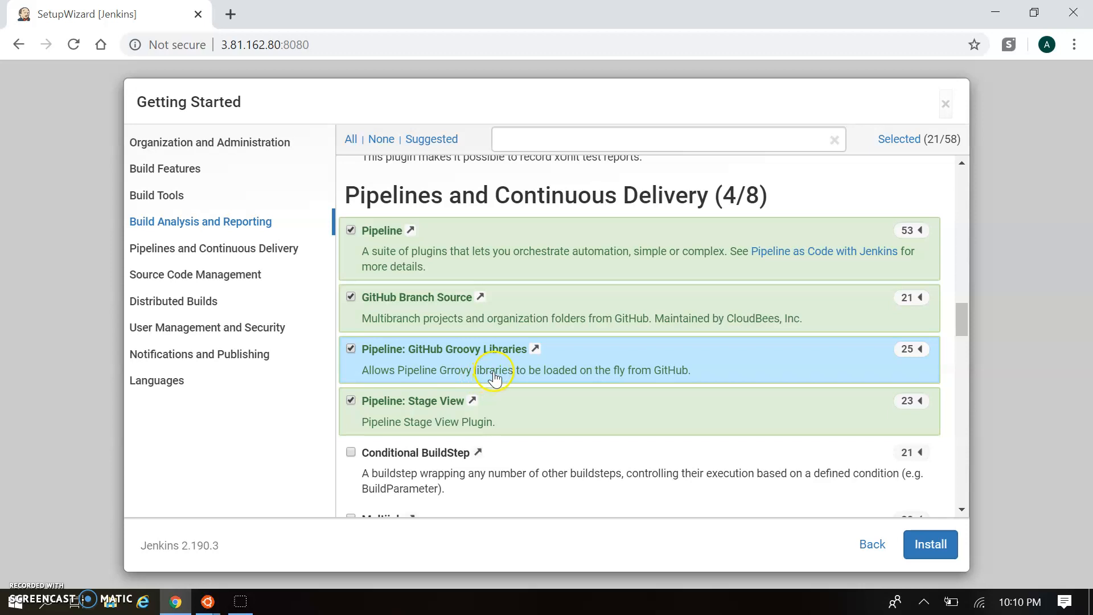
mouse_move(543, 368)
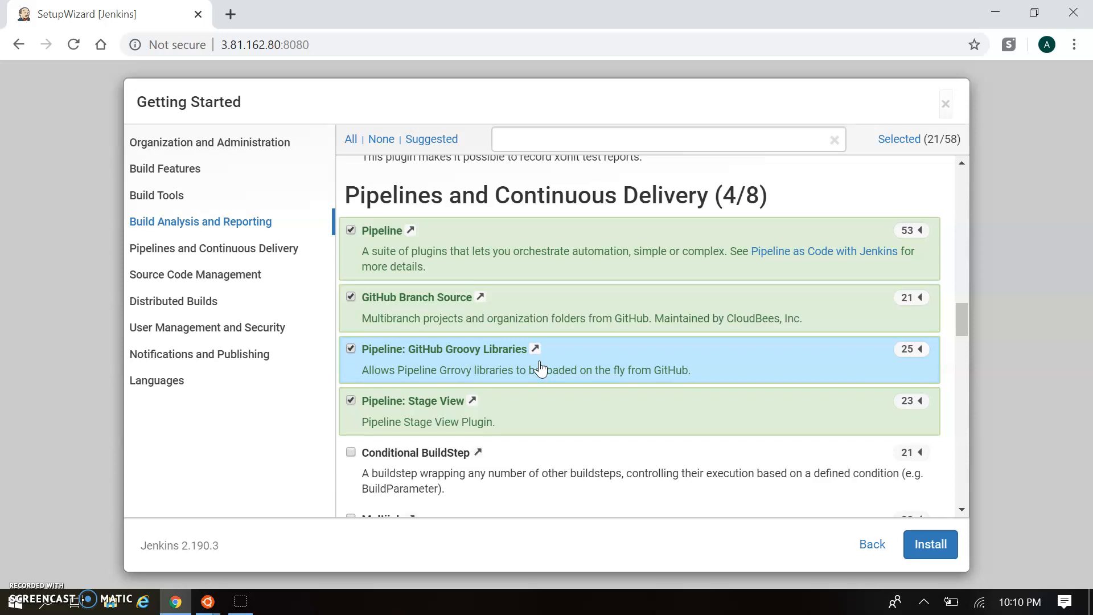
scroll("down", 3)
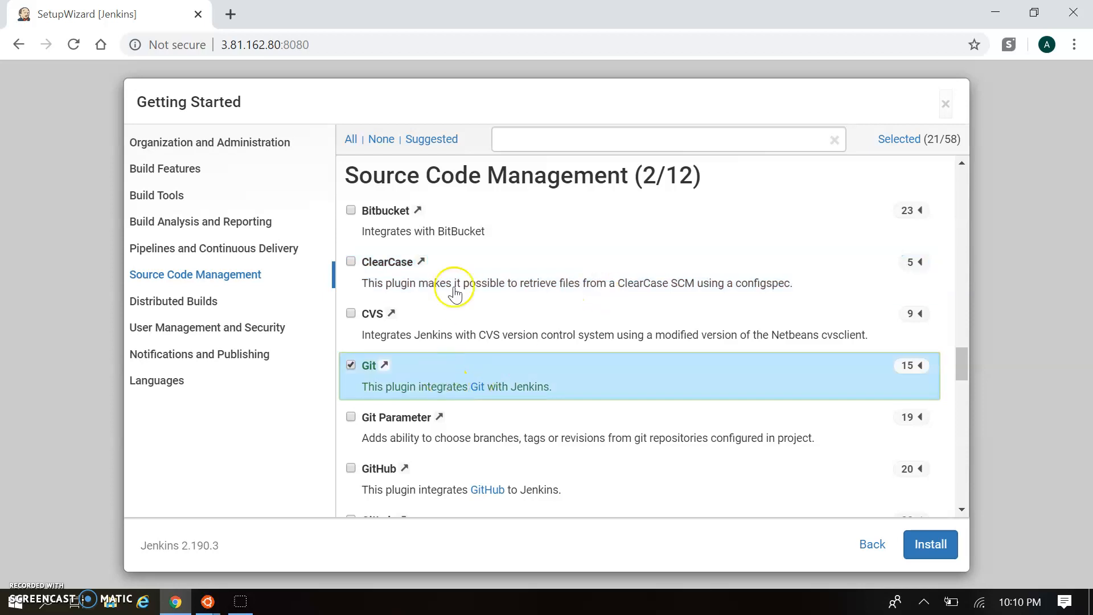
scroll("down", 3)
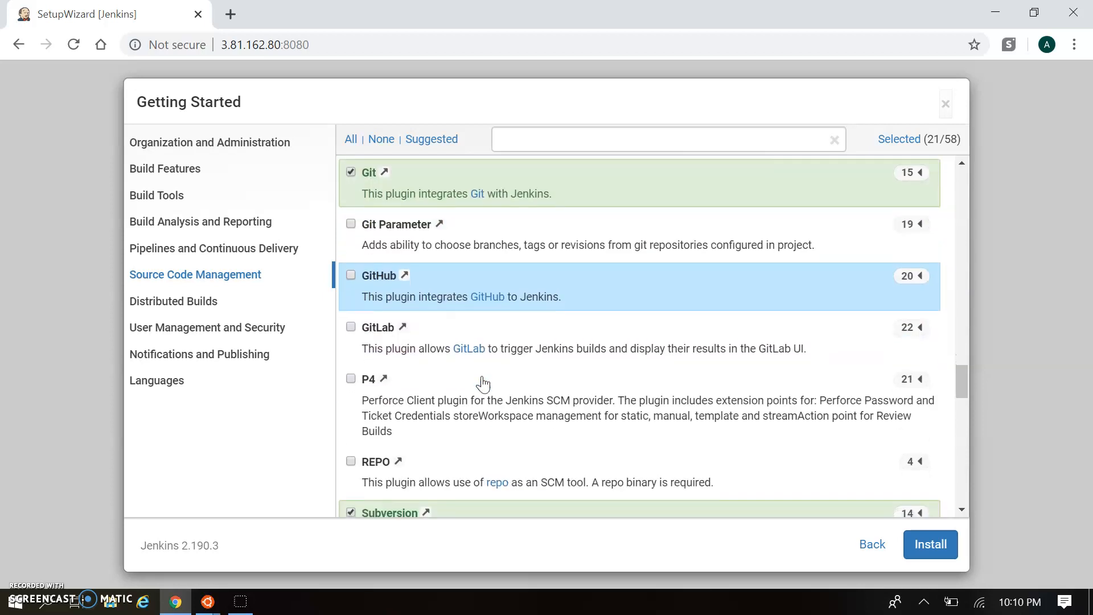
scroll("down", 3)
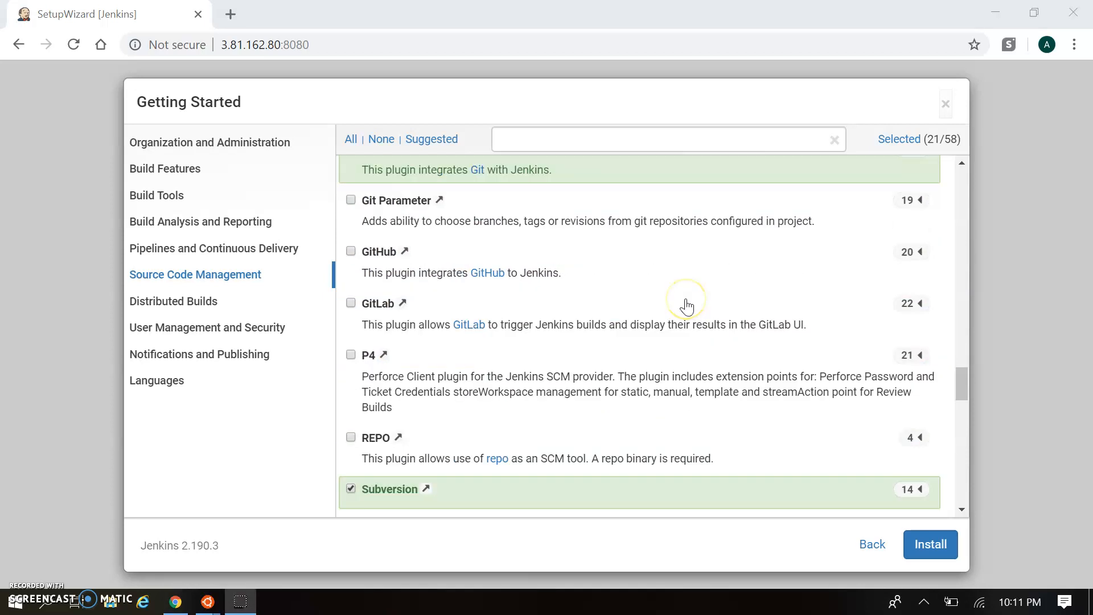
mouse_move(687, 305)
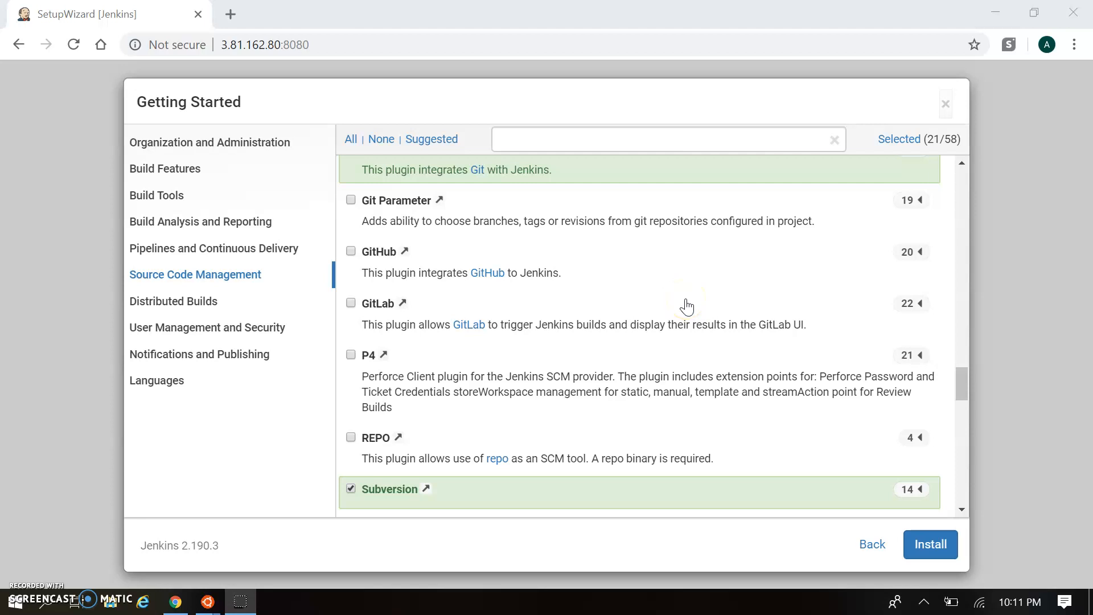
scroll("down", 3)
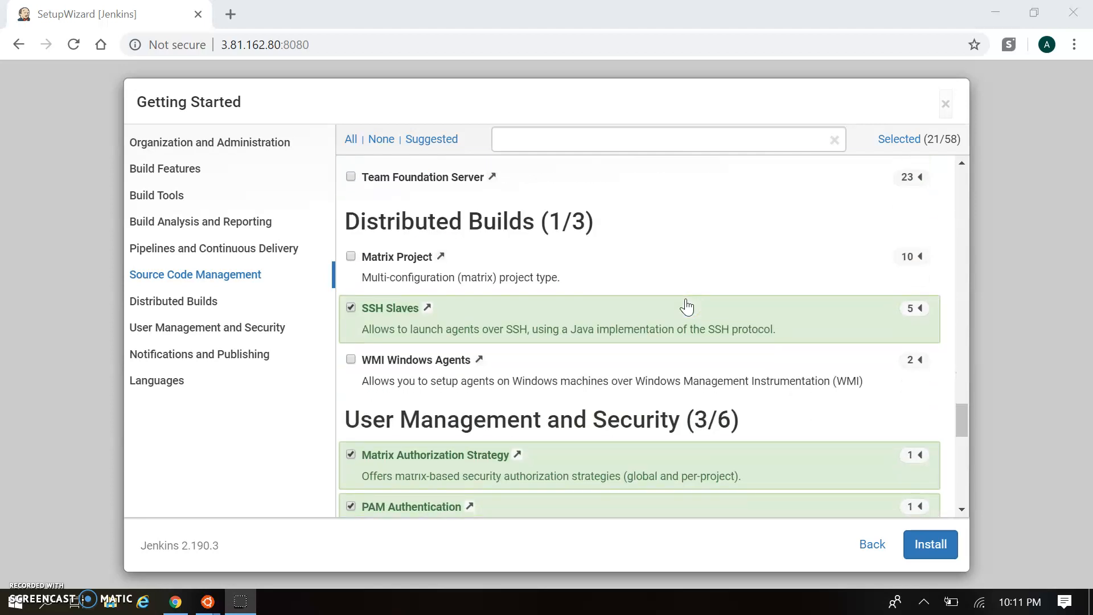
scroll("down", 3)
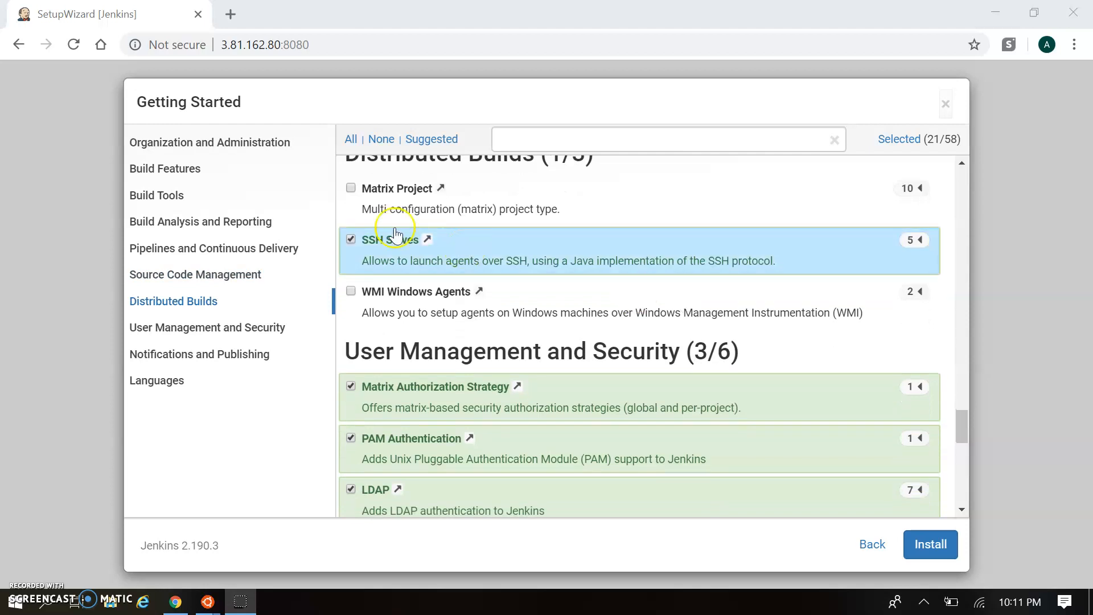
mouse_move(484, 249)
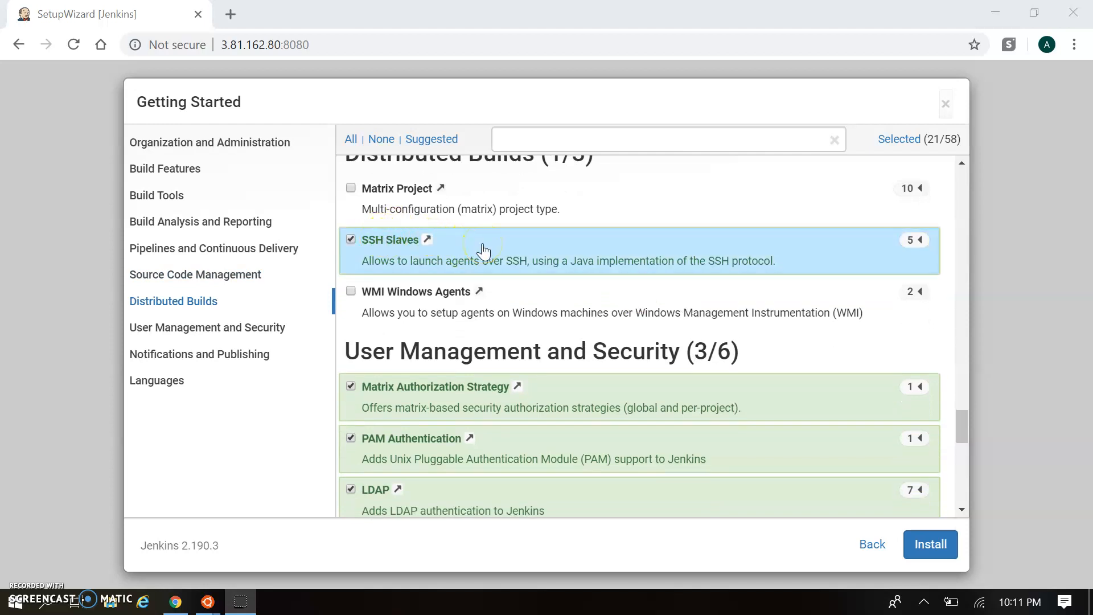
scroll("down", 3)
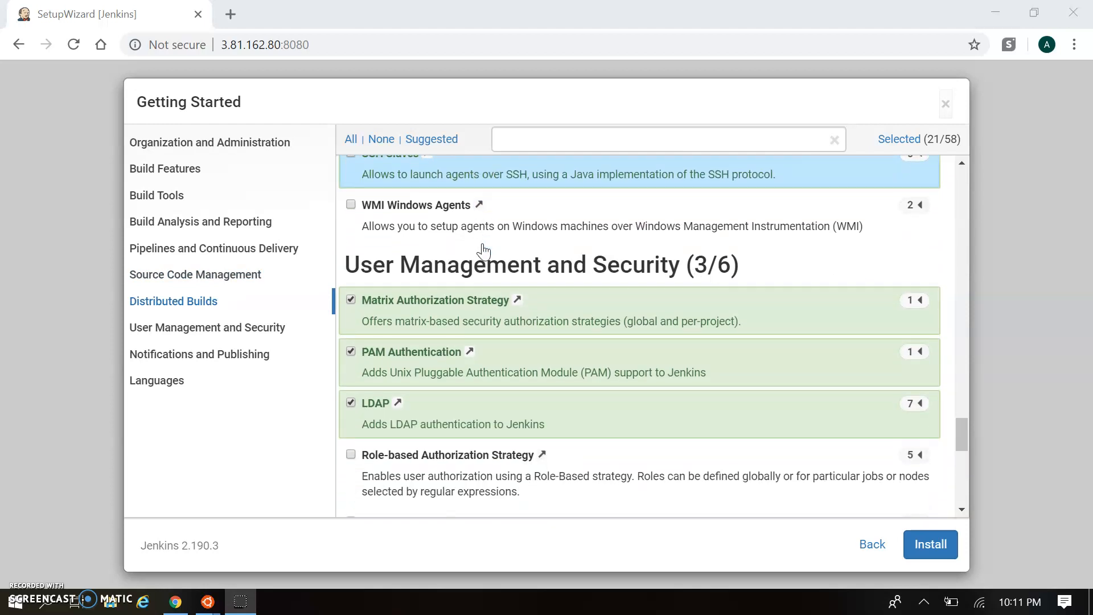
scroll("down", 3)
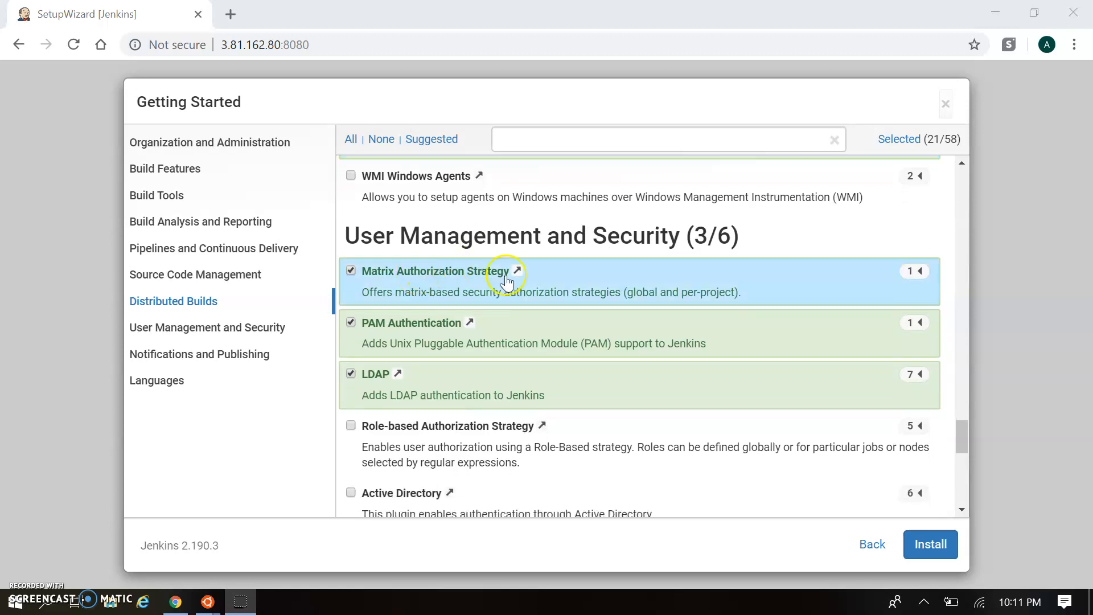
scroll("down", 3)
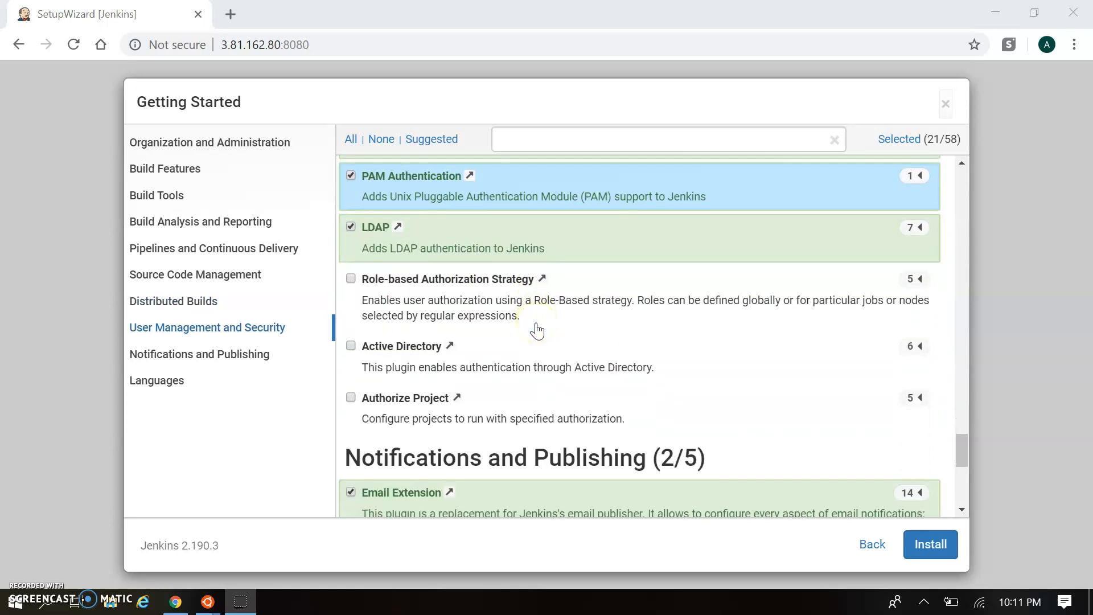
scroll("down", 3)
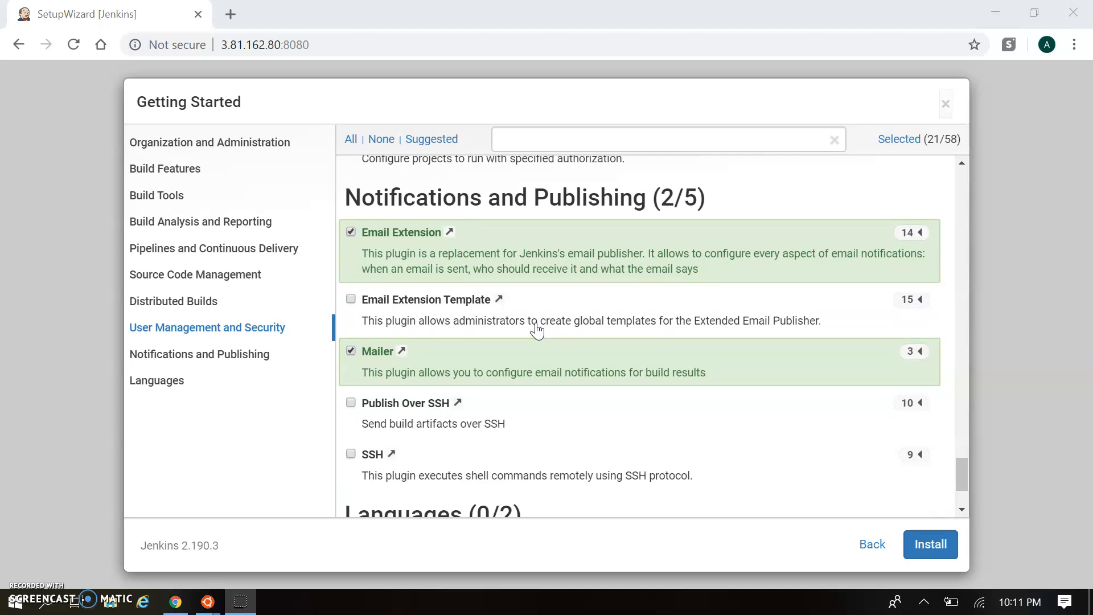
scroll("down", 3)
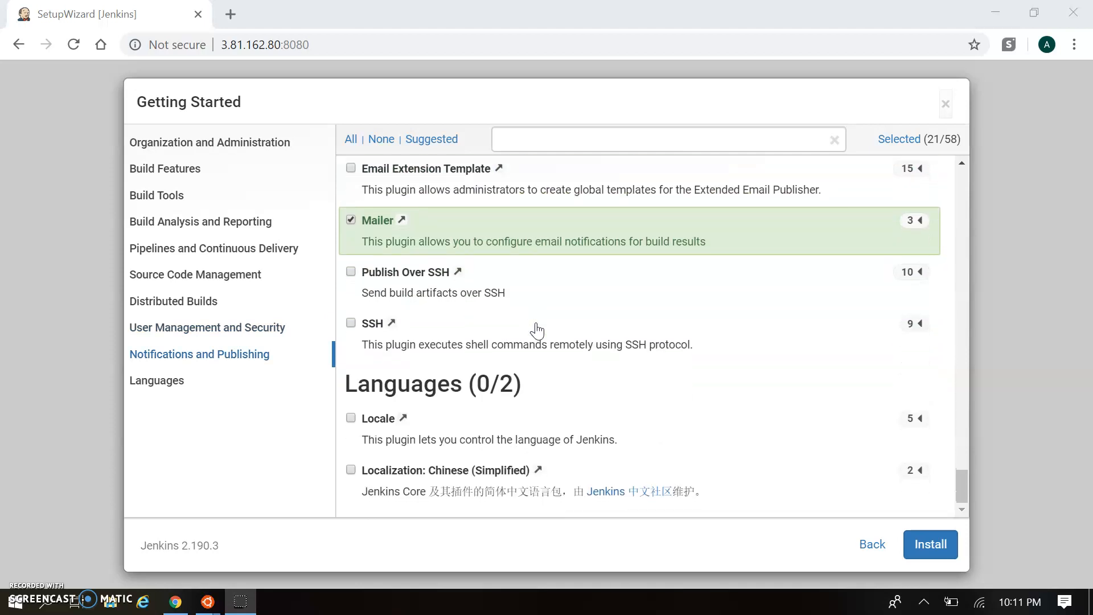
left_click(214, 249)
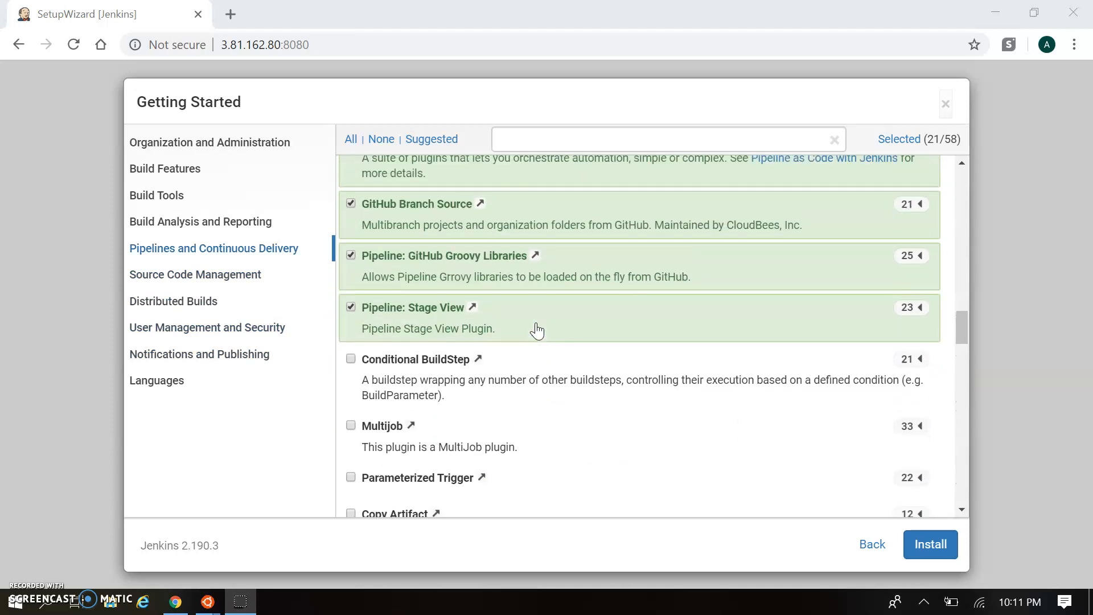
scroll("up", 3)
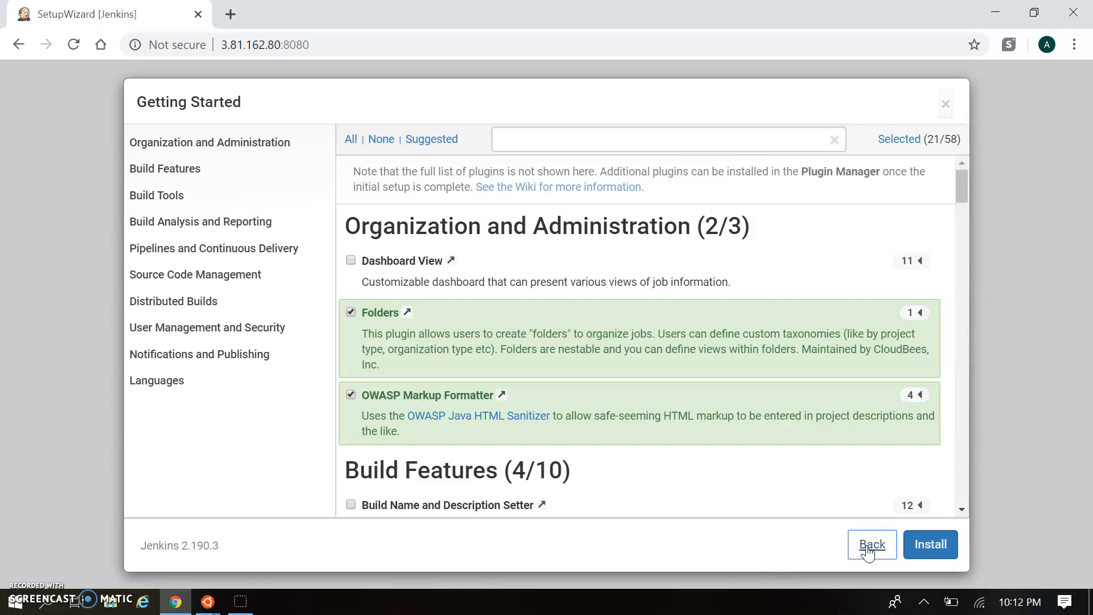
Step: Go back to Customize Jenkins and choose Install suggested plugins
left_click(872, 544)
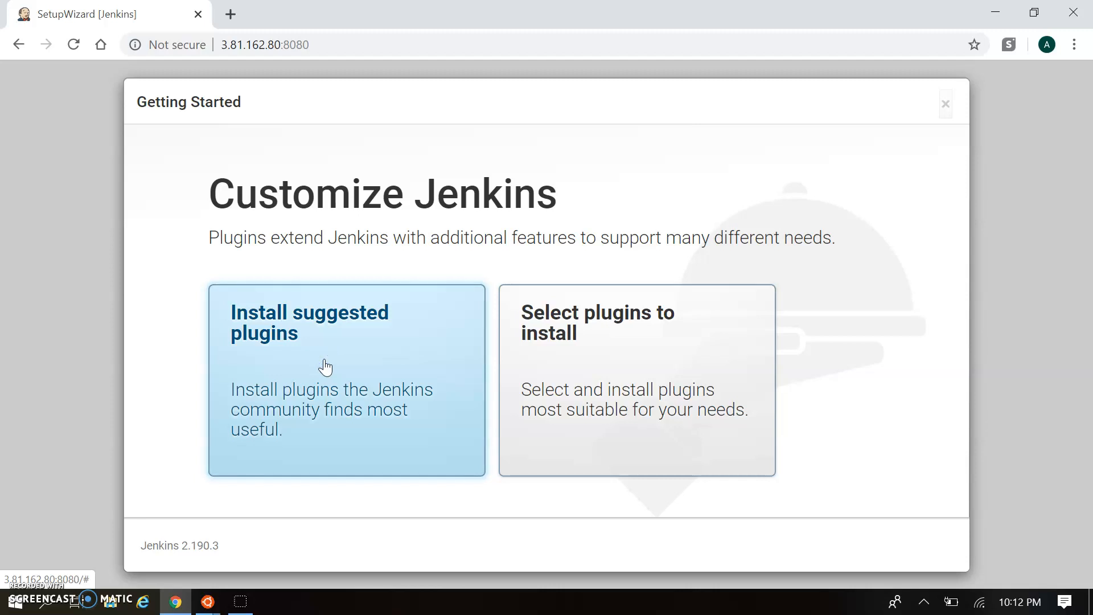
left_click(326, 363)
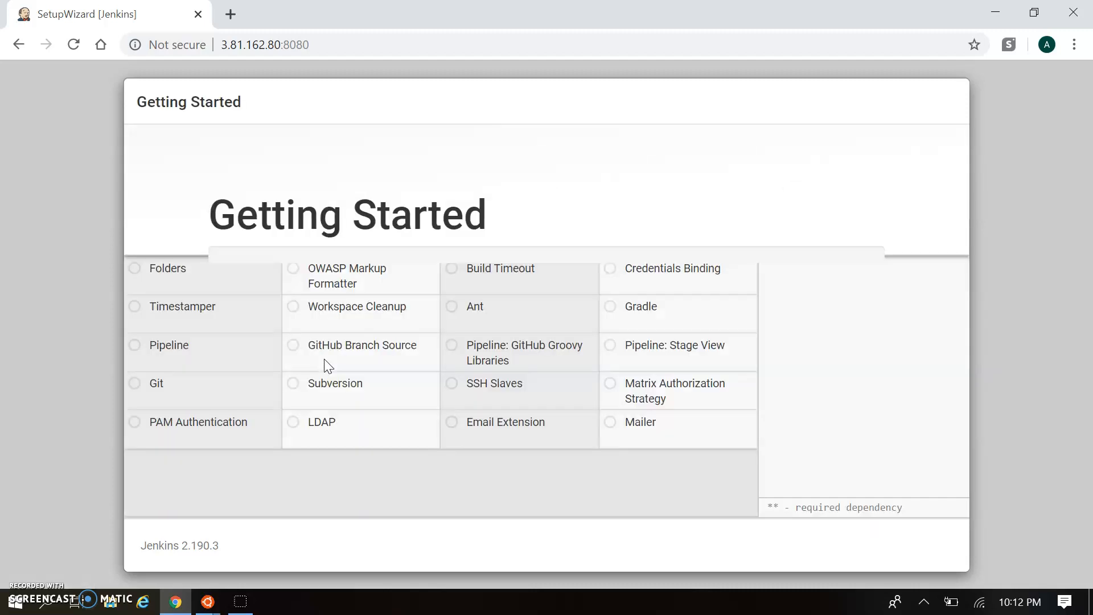
Step: Wait for the suggested plugins, starting with Folders and OWASP Markup Formatter, to install
left_click(135, 268)
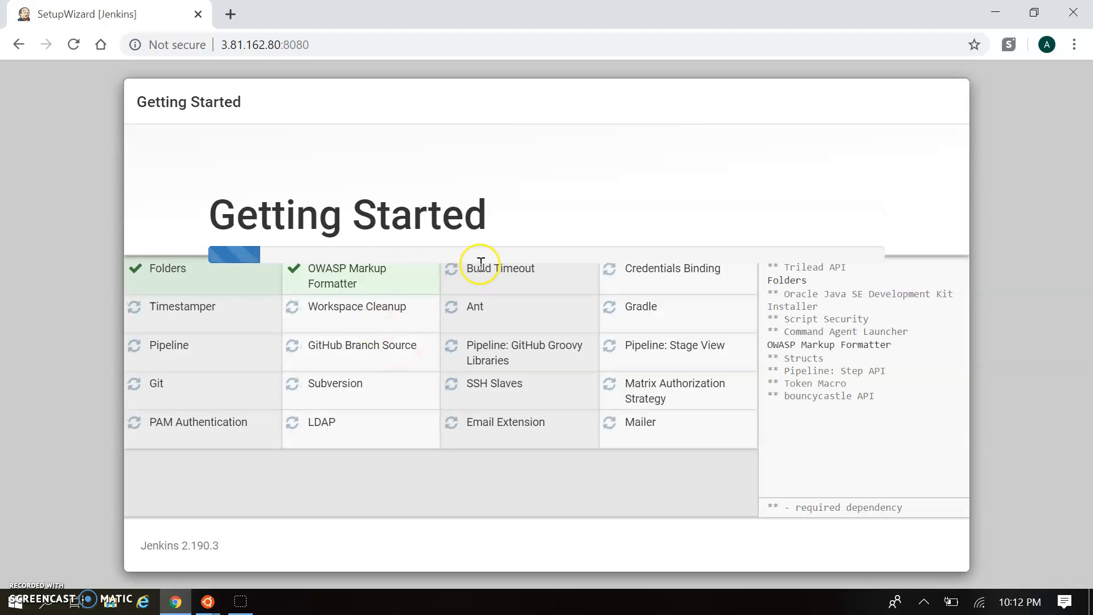
mouse_move(473, 358)
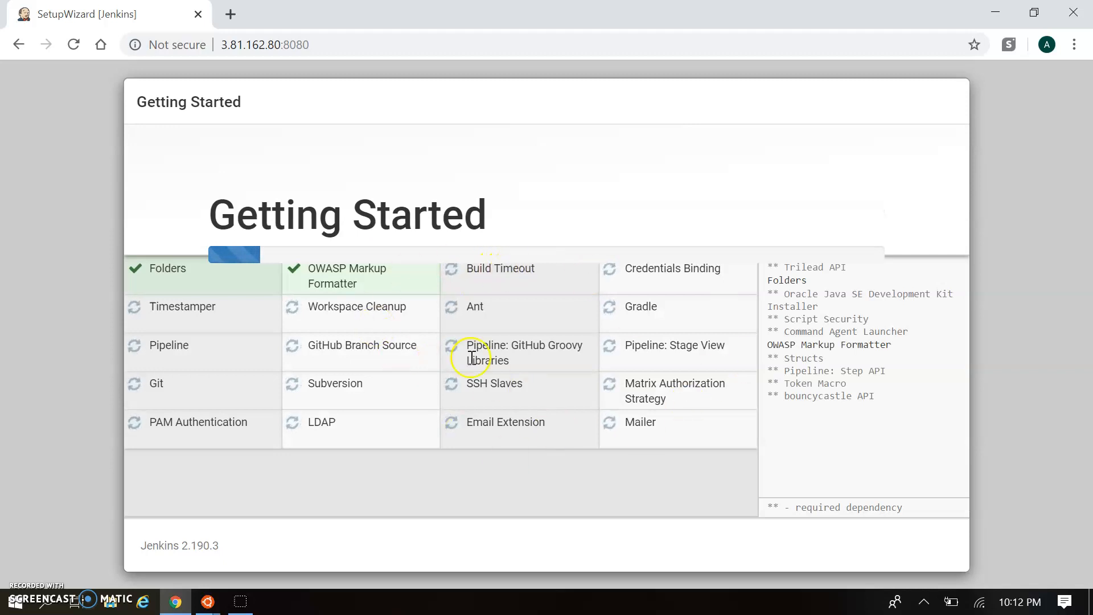
mouse_move(295, 372)
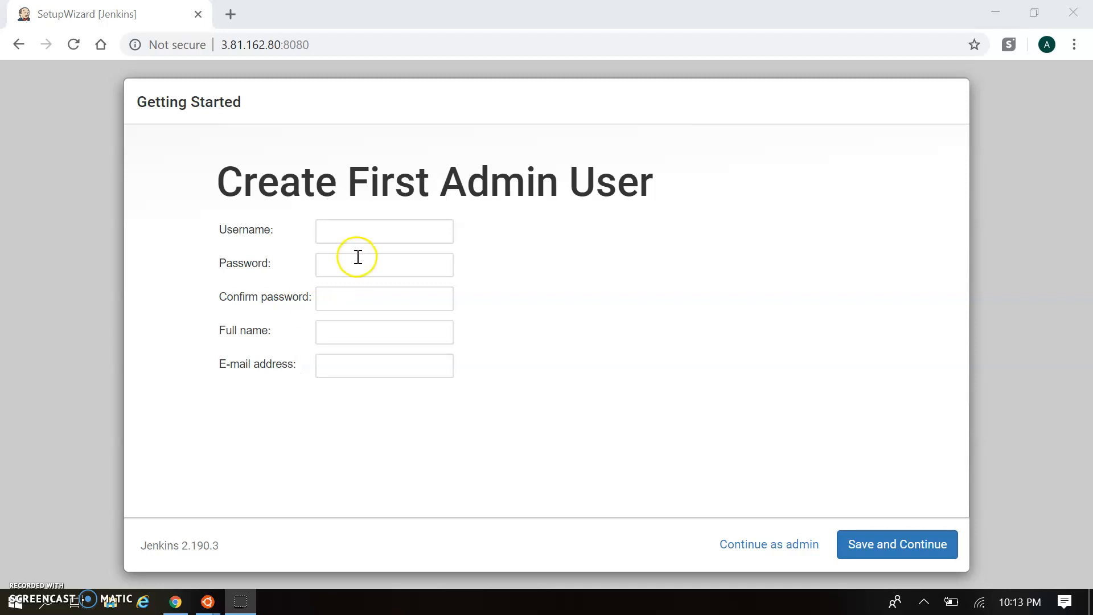
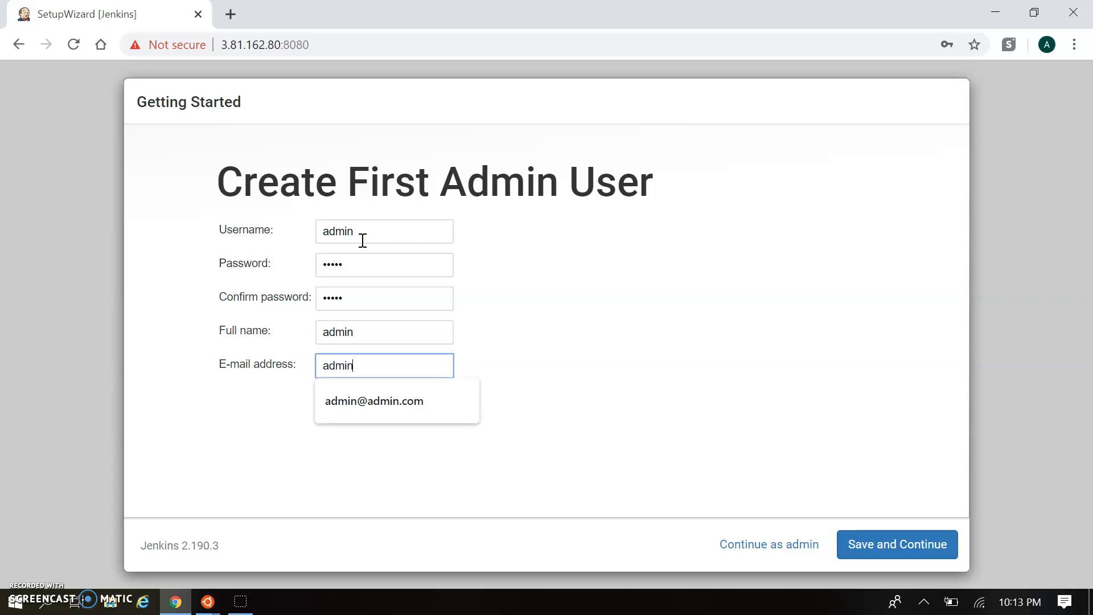
left_click(373, 400)
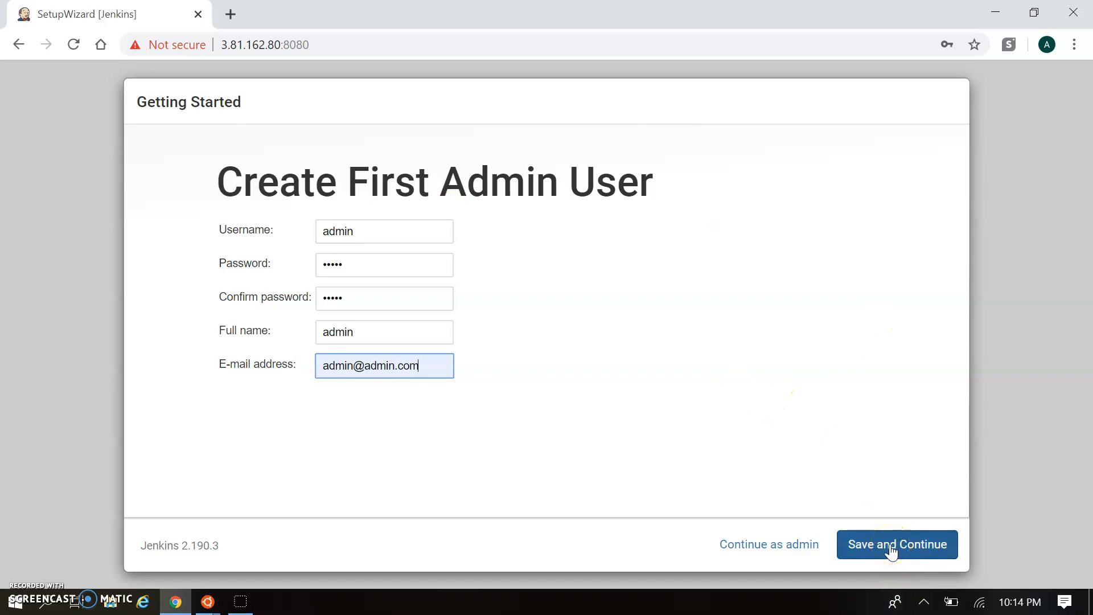
left_click(897, 545)
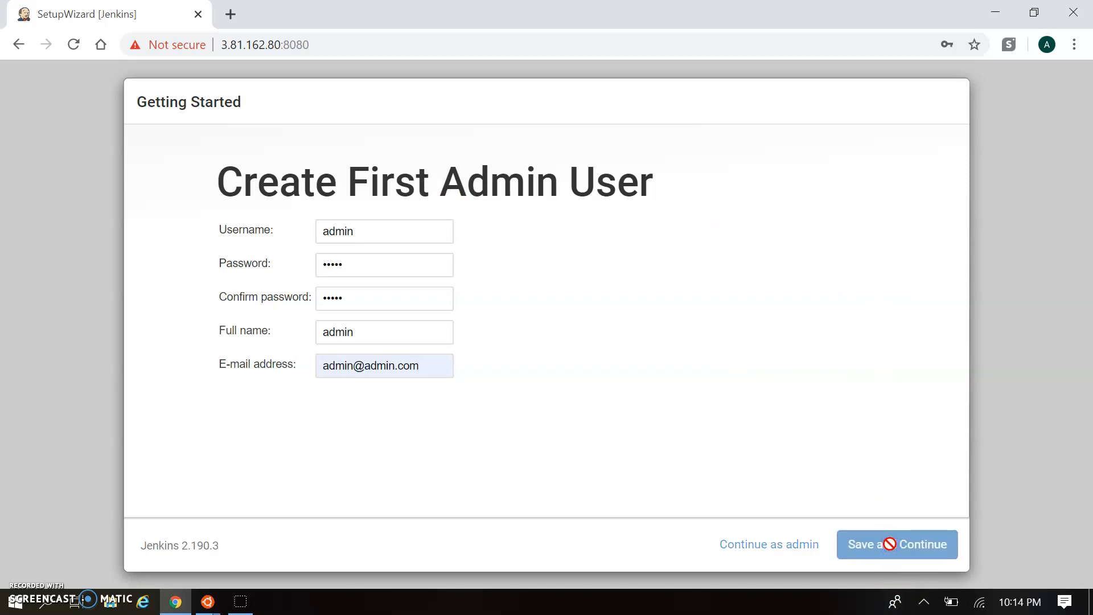
left_click(898, 545)
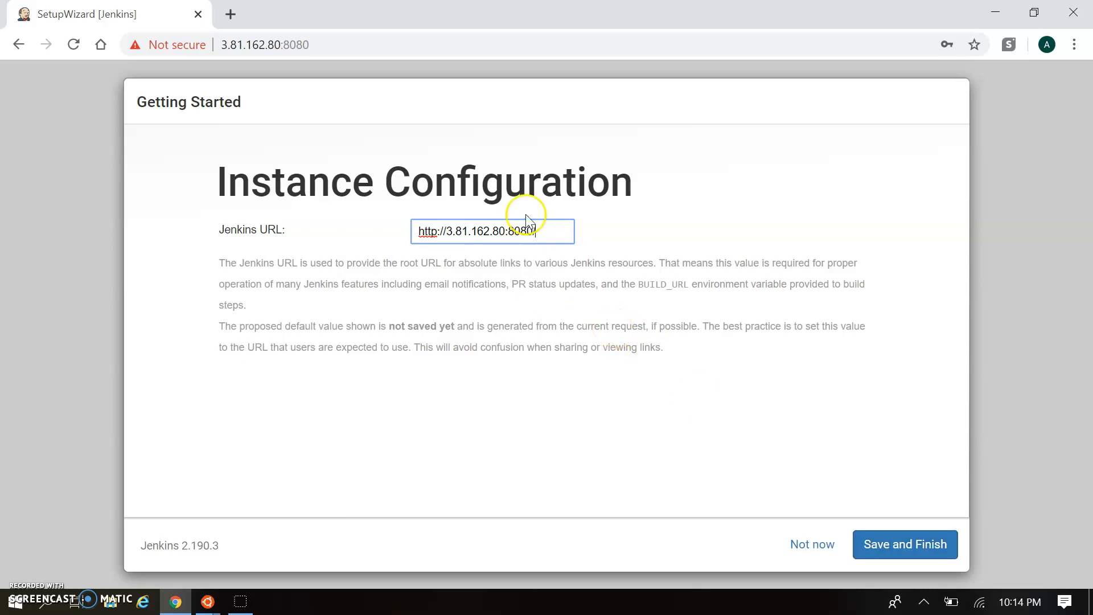
triple_click(492, 231)
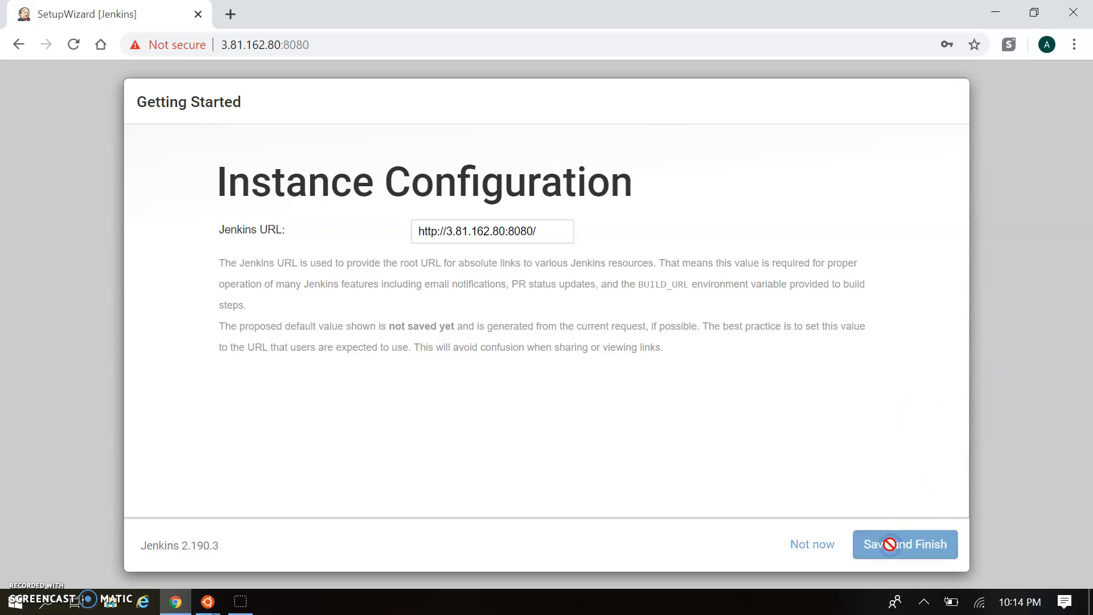
left_click(904, 544)
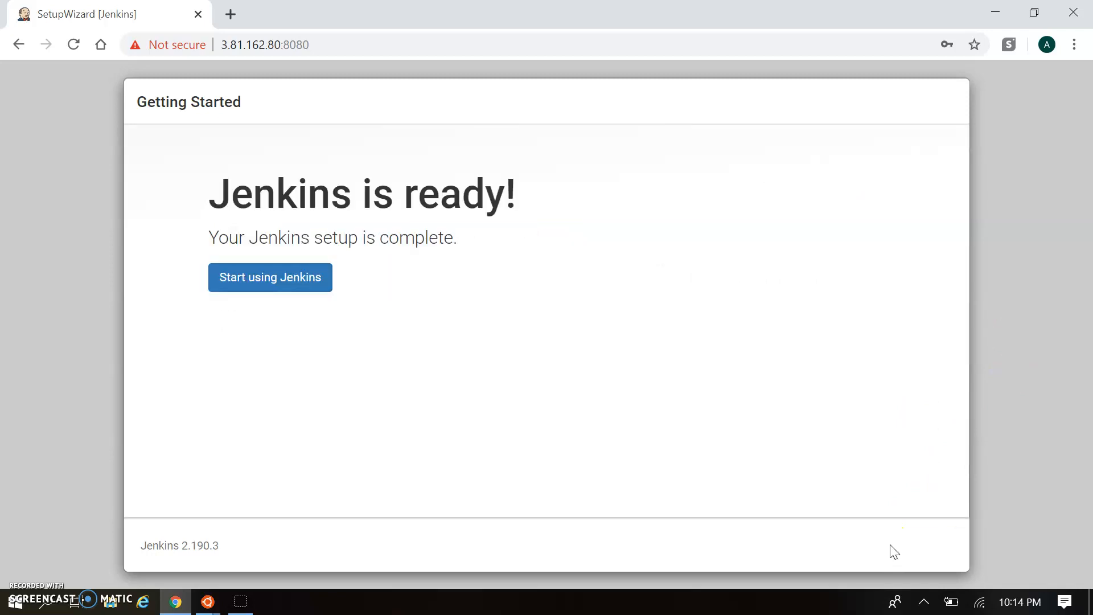